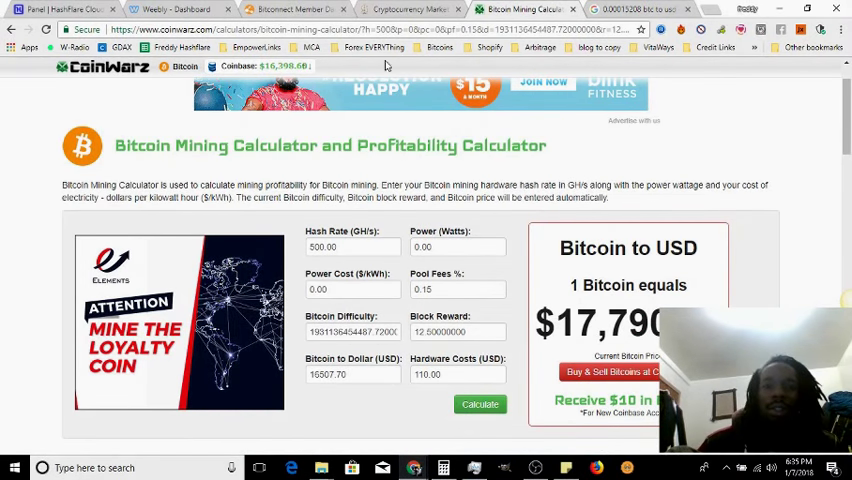
# Step: Switch to CoinMarketCap and browse the market cap ranking led by Bitcoin, Ripple, Ethereum
pyautogui.click(410, 9)
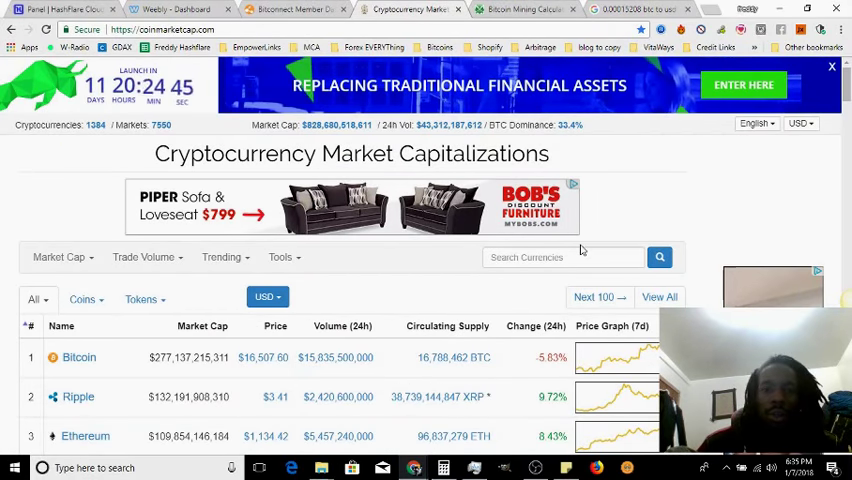
pyautogui.scroll(-3)
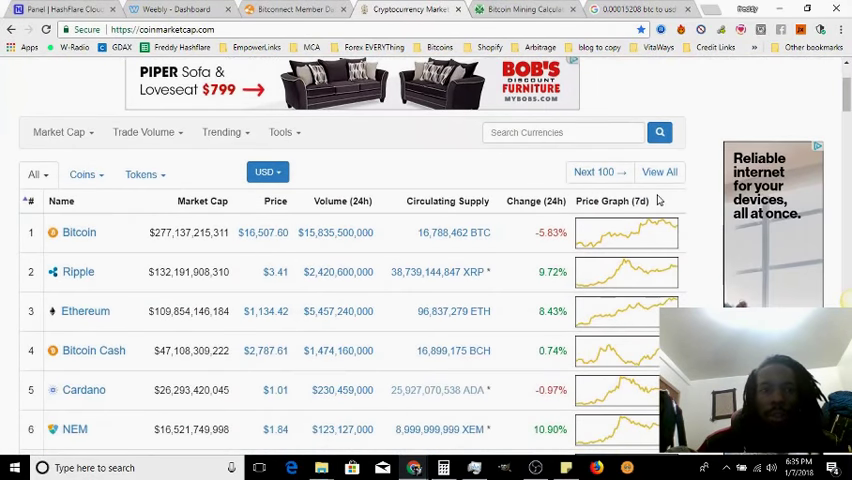
pyautogui.scroll(3)
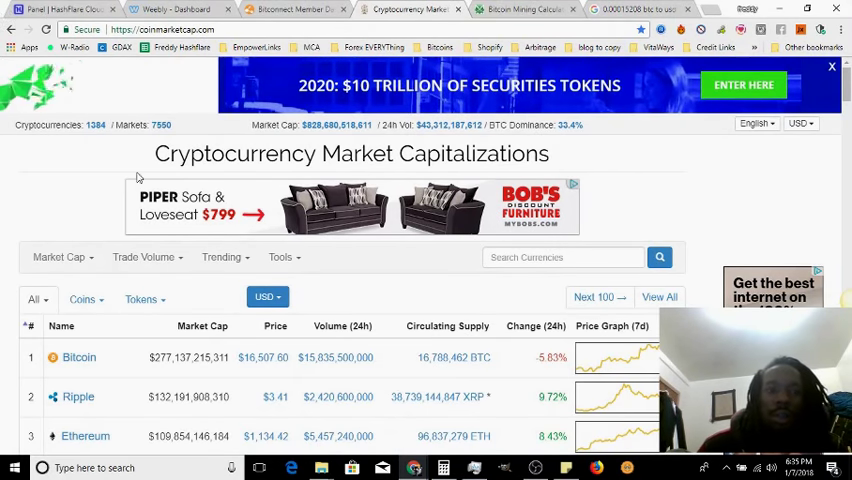
pyautogui.scroll(-3)
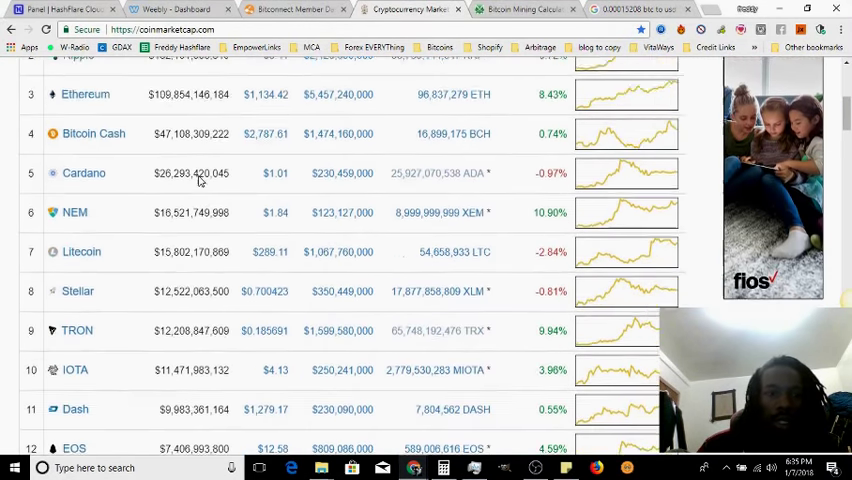
pyautogui.scroll(3)
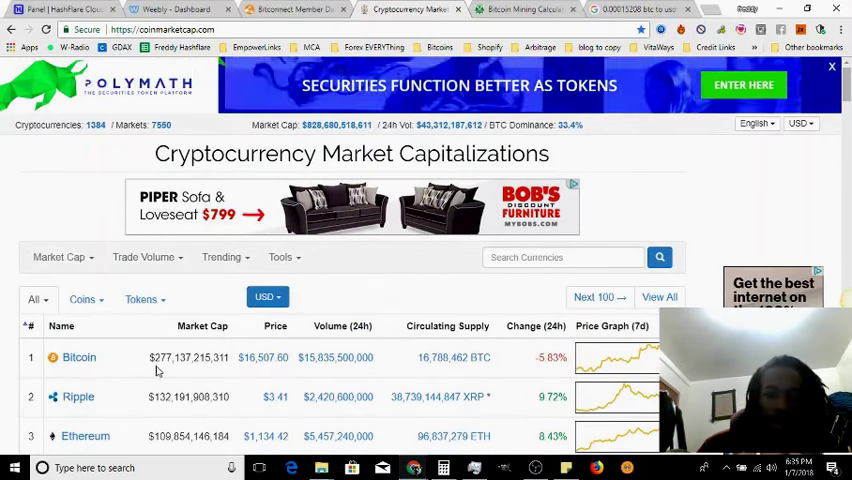
pyautogui.scroll(-3)
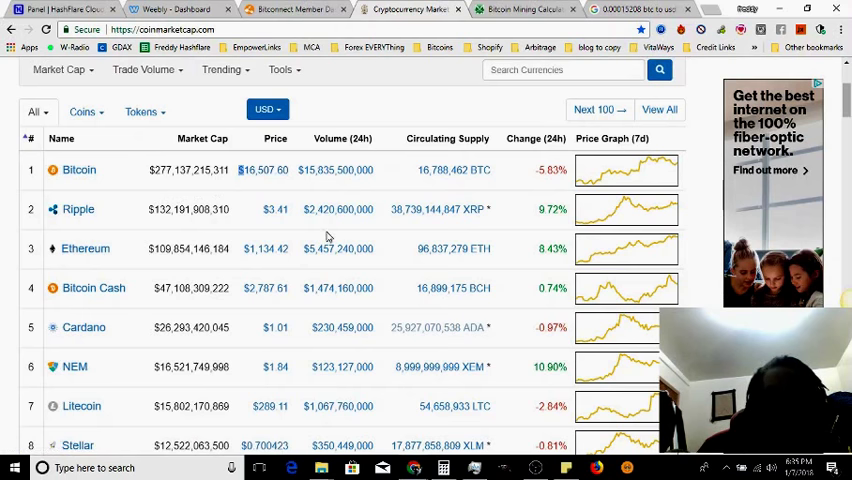
pyautogui.moveTo(142, 275)
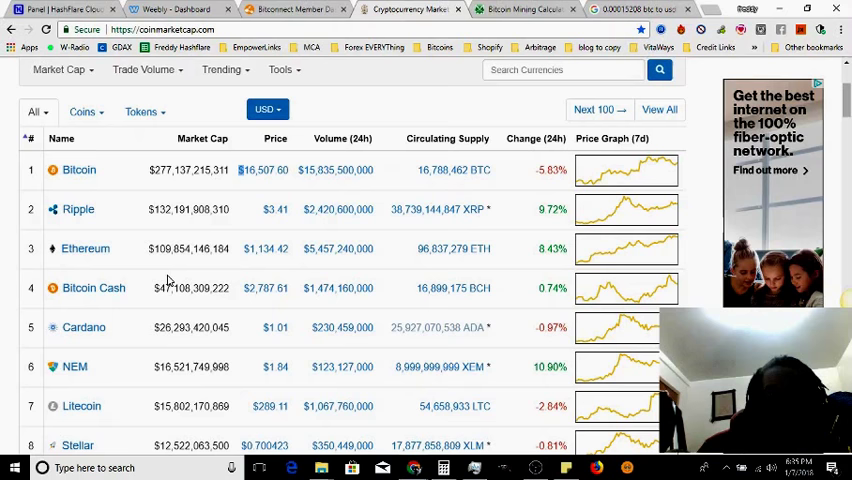
pyautogui.moveTo(266, 249)
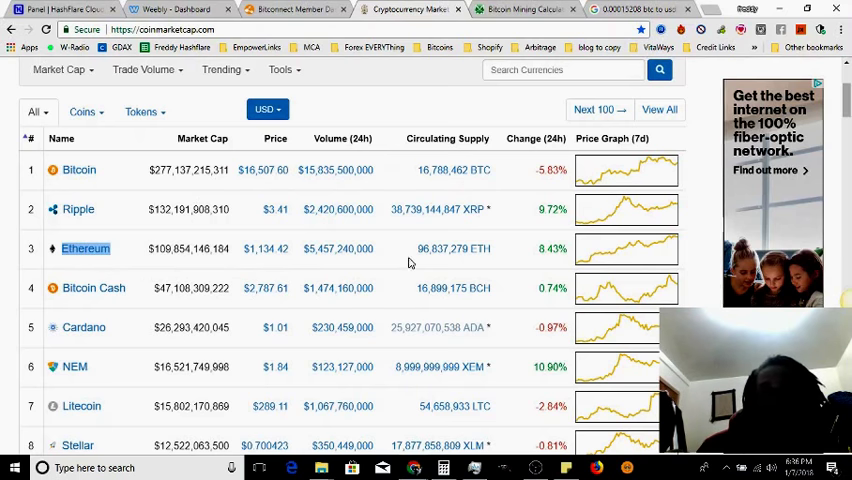
pyautogui.moveTo(158, 299)
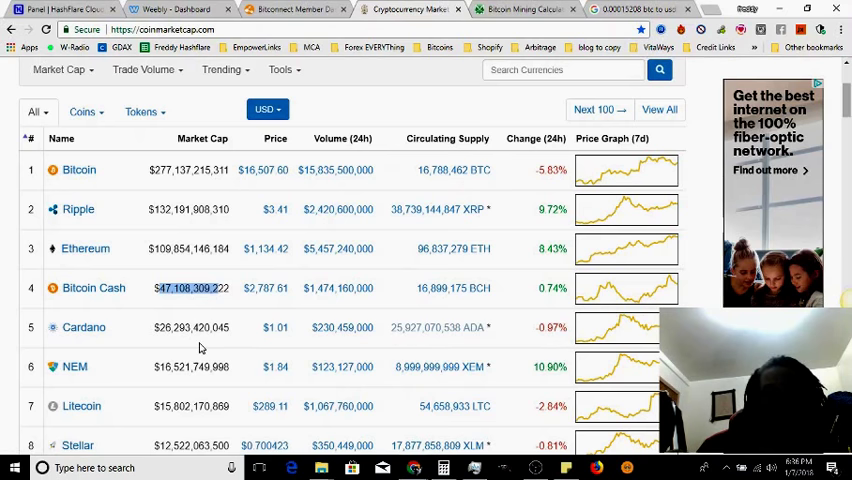
pyautogui.scroll(-3)
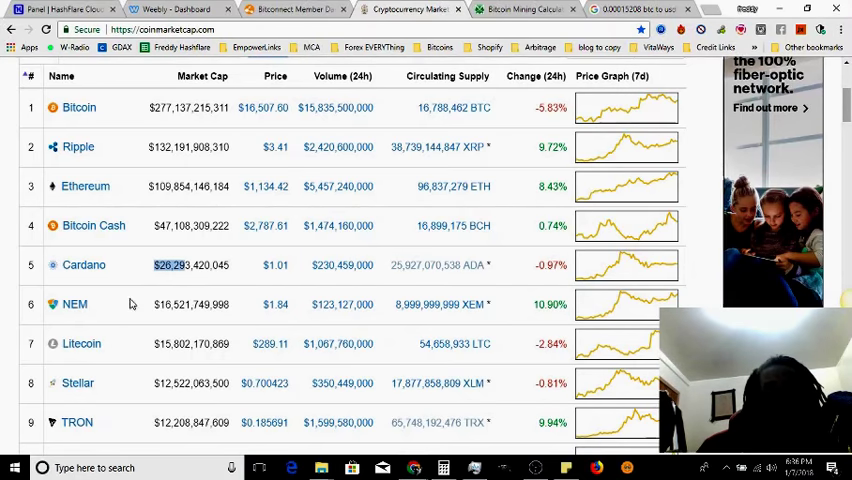
pyautogui.scroll(-3)
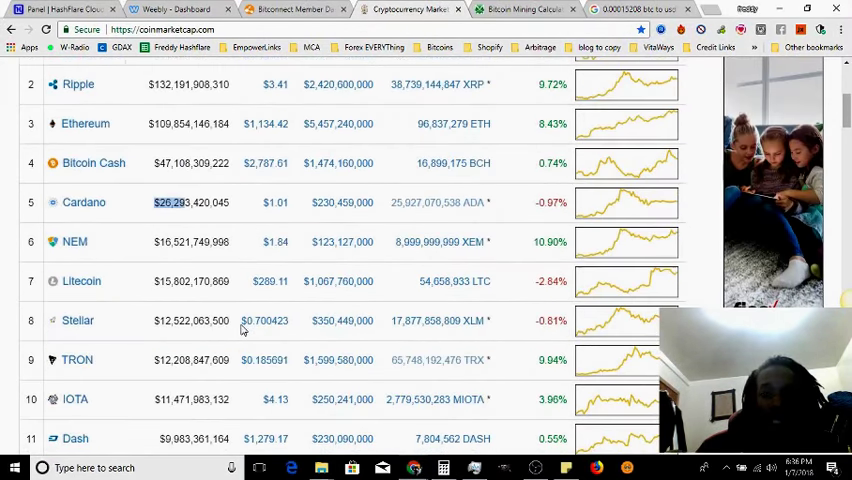
pyautogui.scroll(-3)
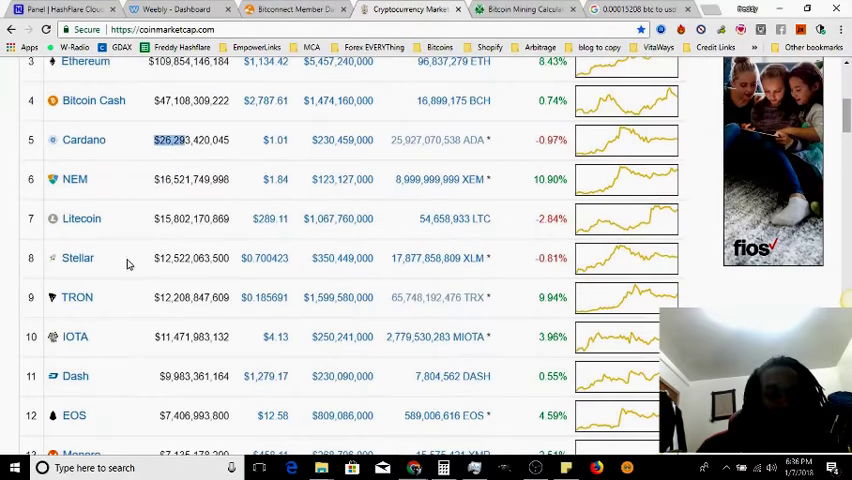
pyautogui.scroll(-3)
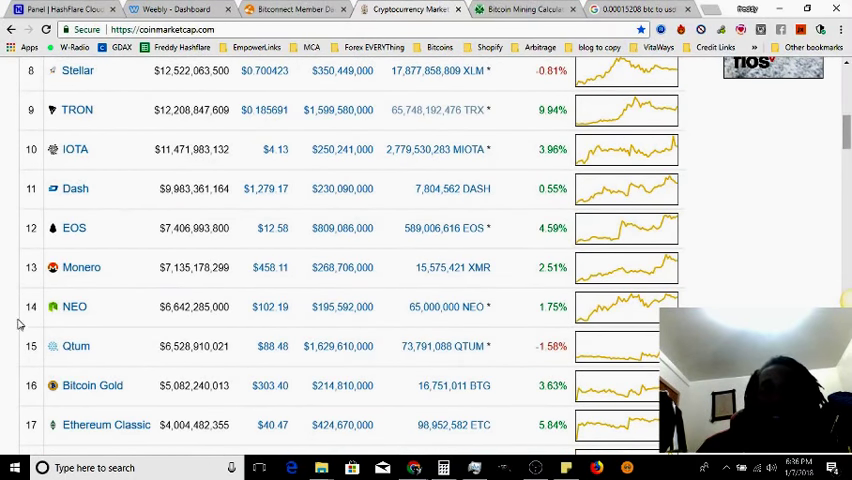
pyautogui.moveTo(140, 248)
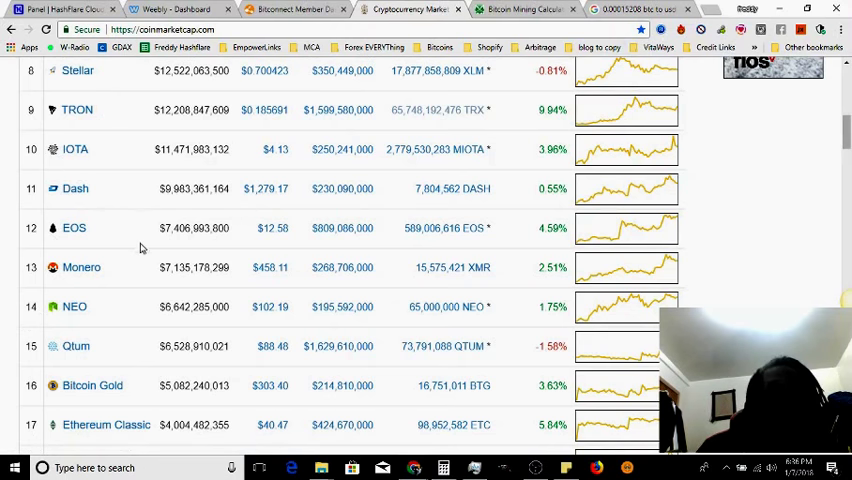
pyautogui.scroll(-3)
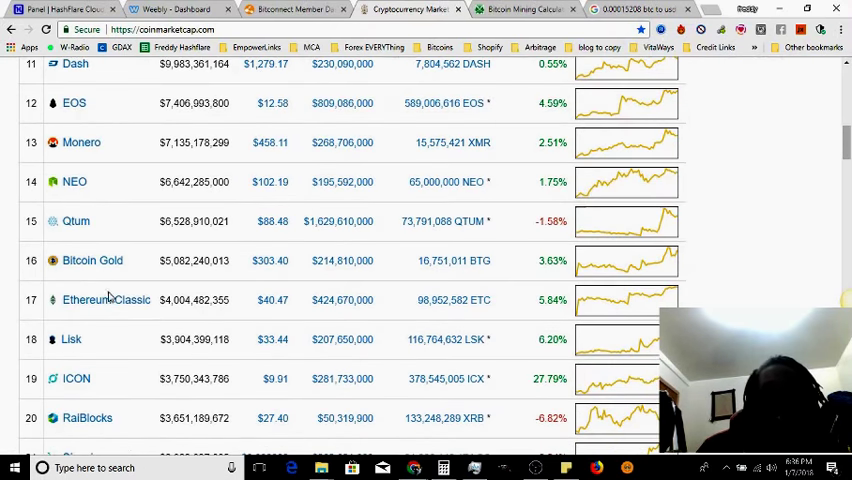
pyautogui.scroll(3)
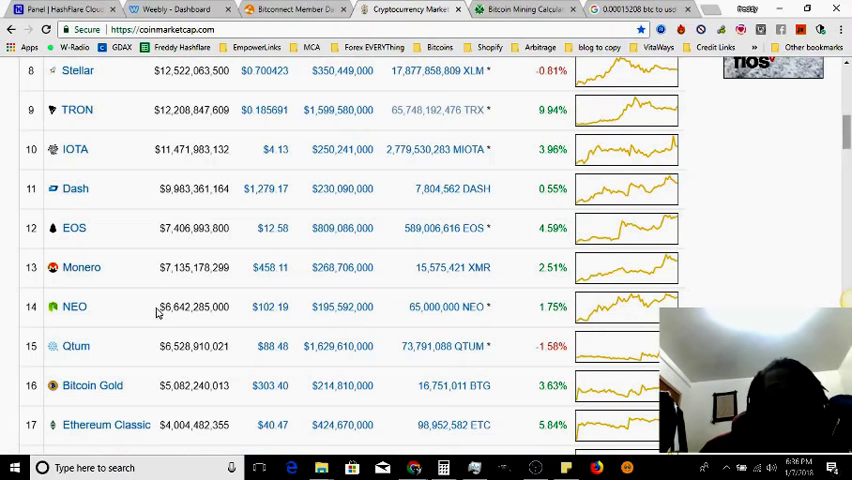
pyautogui.doubleClick(270, 267)
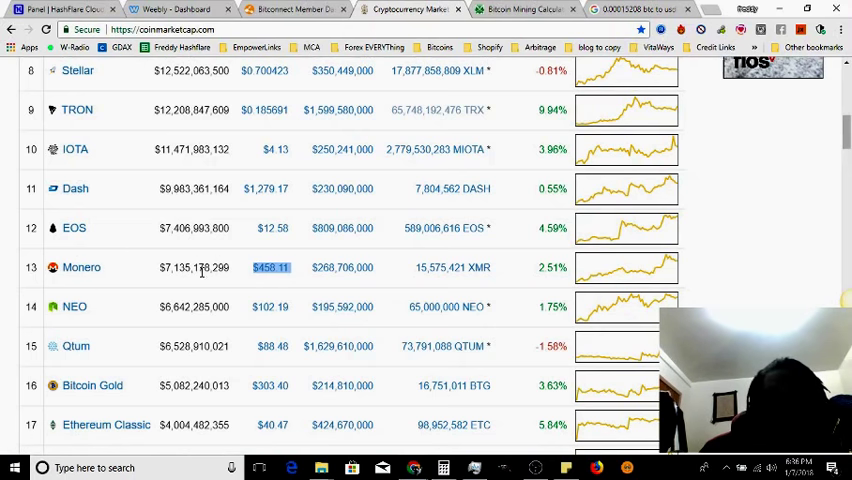
pyautogui.scroll(-3)
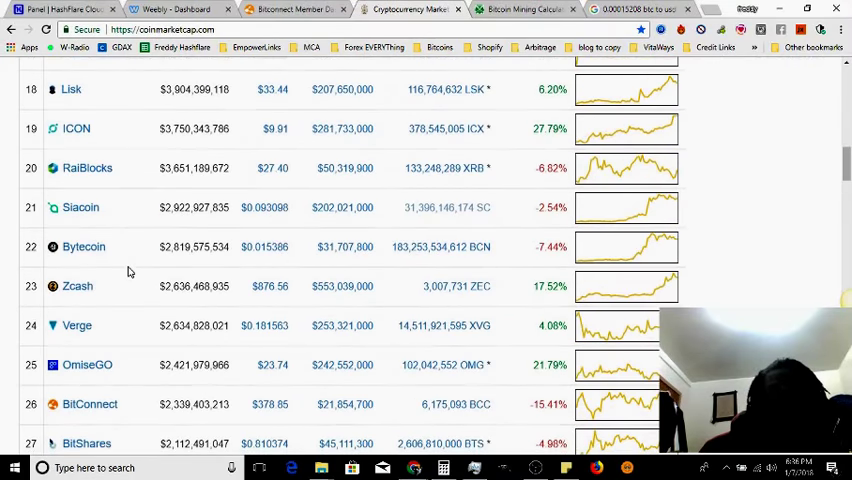
pyautogui.scroll(-3)
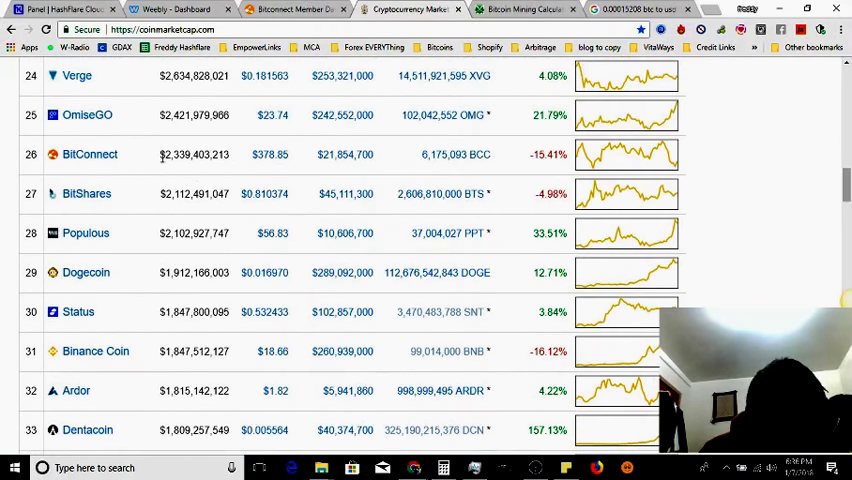
pyautogui.doubleClick(271, 154)
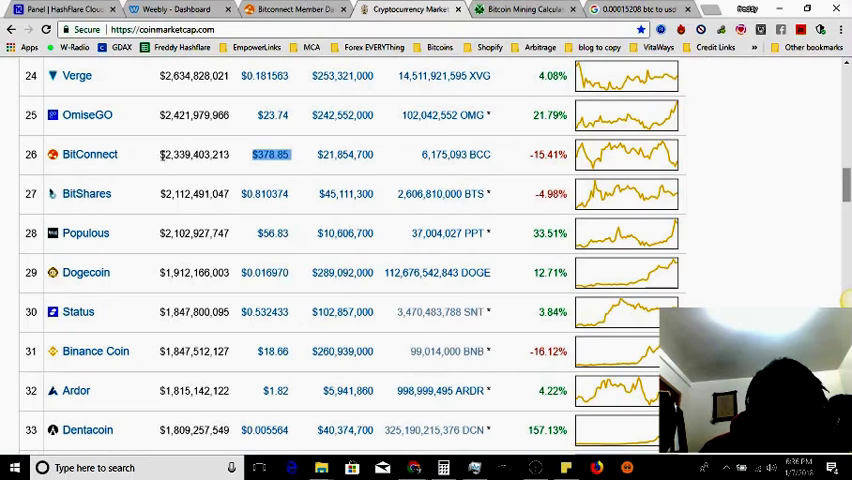
pyautogui.scroll(-3)
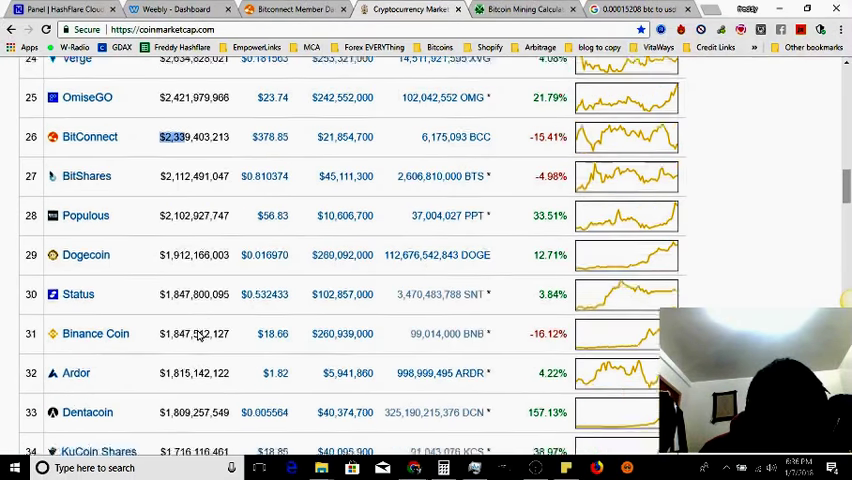
pyautogui.scroll(-3)
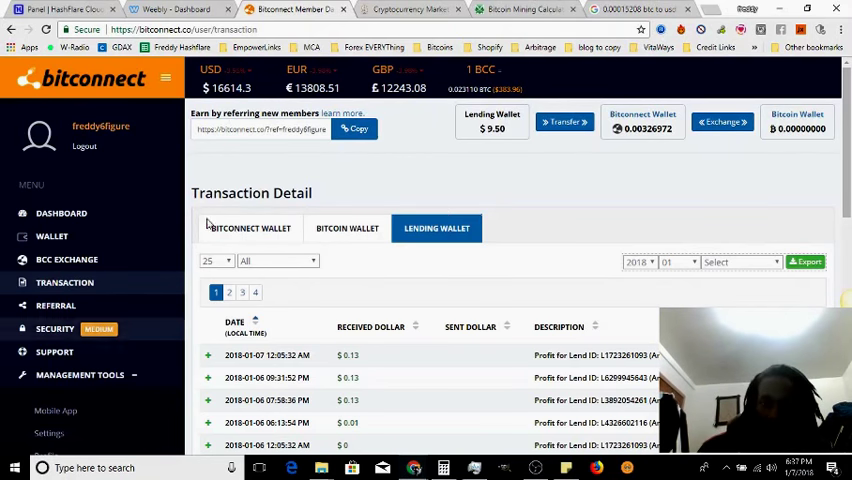
# Step: Scroll through the lending wallet profit entries beside the $9.50 balance
pyautogui.scroll(-3)
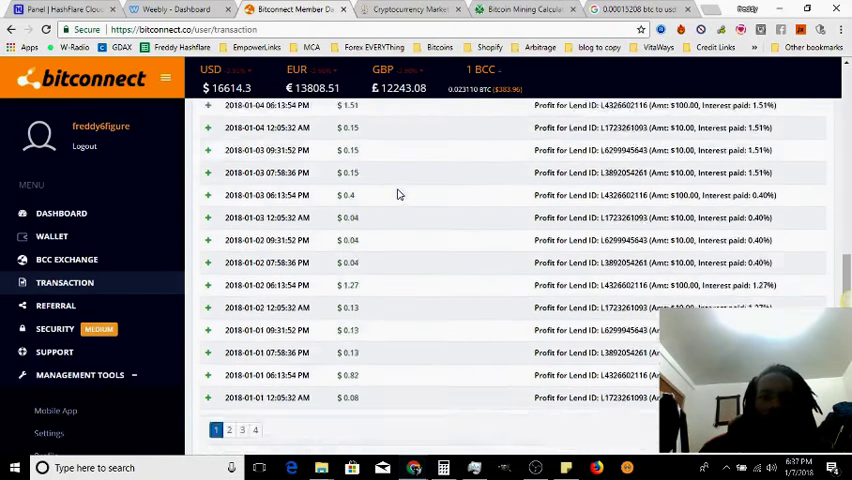
pyautogui.scroll(3)
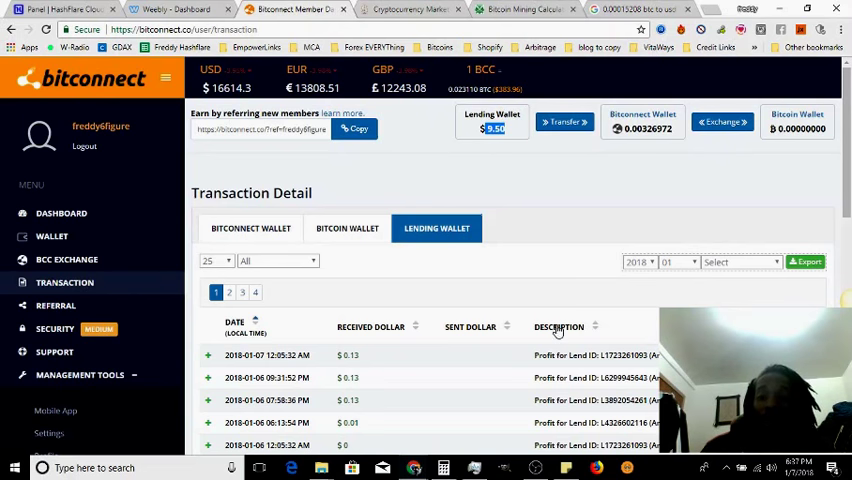
pyautogui.scroll(-3)
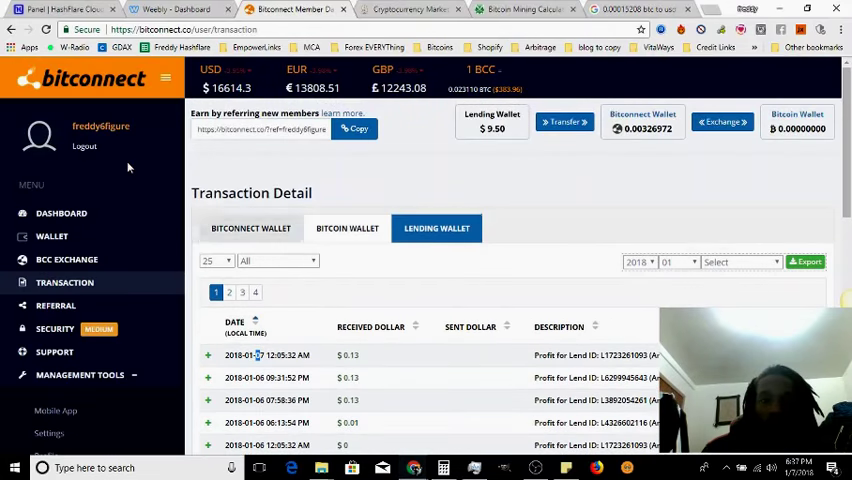
pyautogui.scroll(-3)
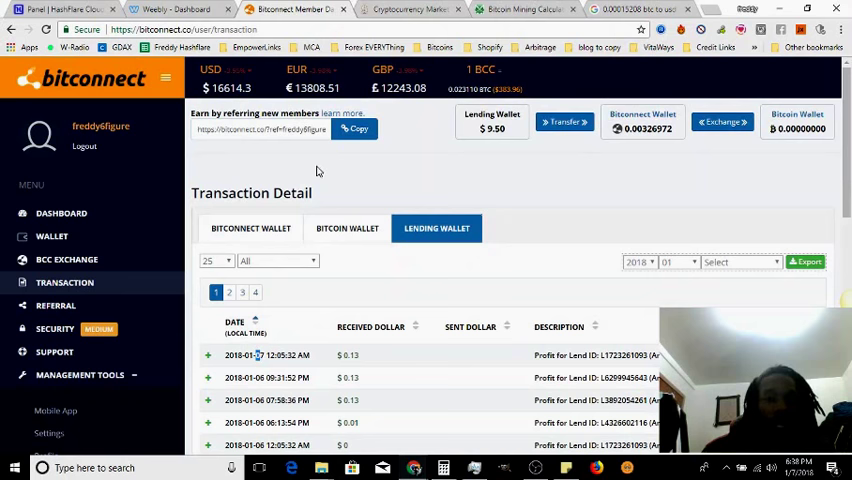
pyautogui.scroll(-3)
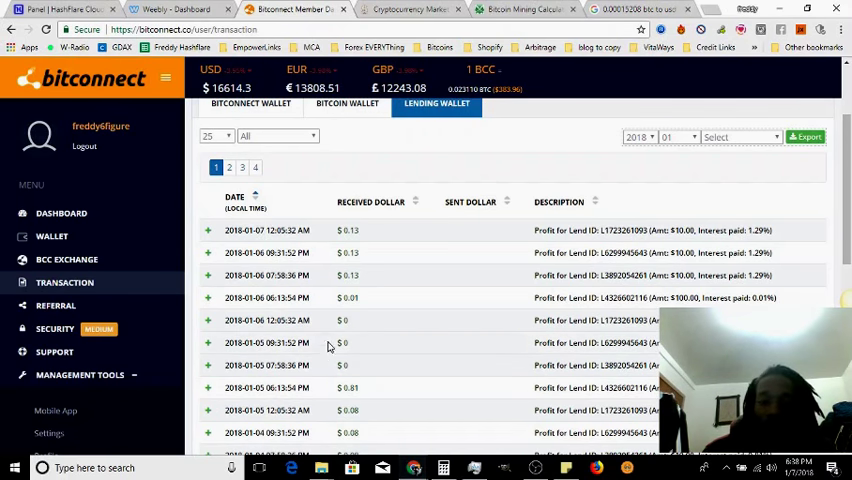
pyautogui.scroll(-3)
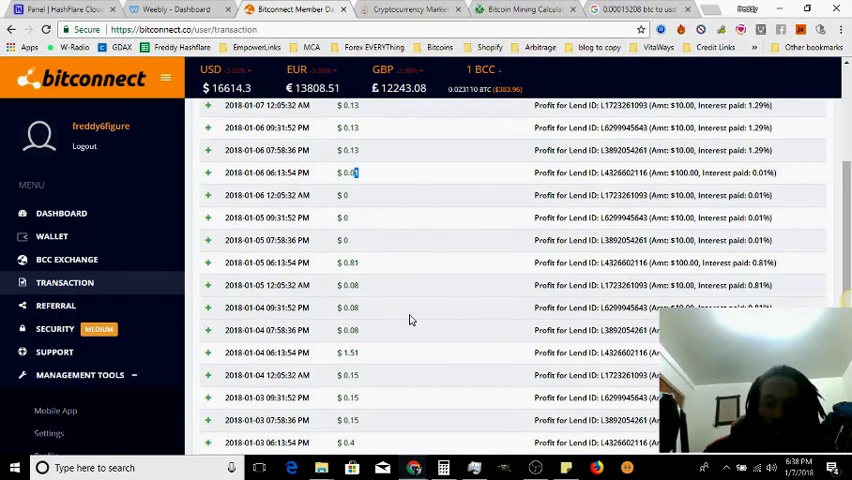
pyautogui.scroll(-3)
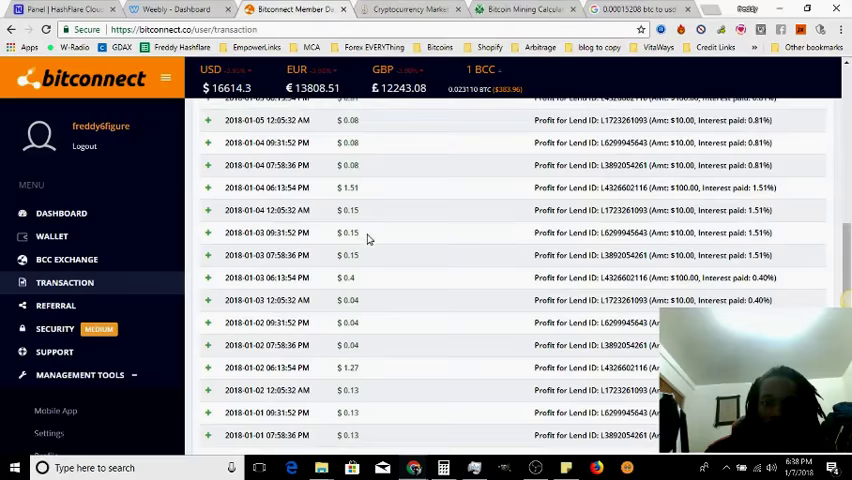
pyautogui.scroll(-3)
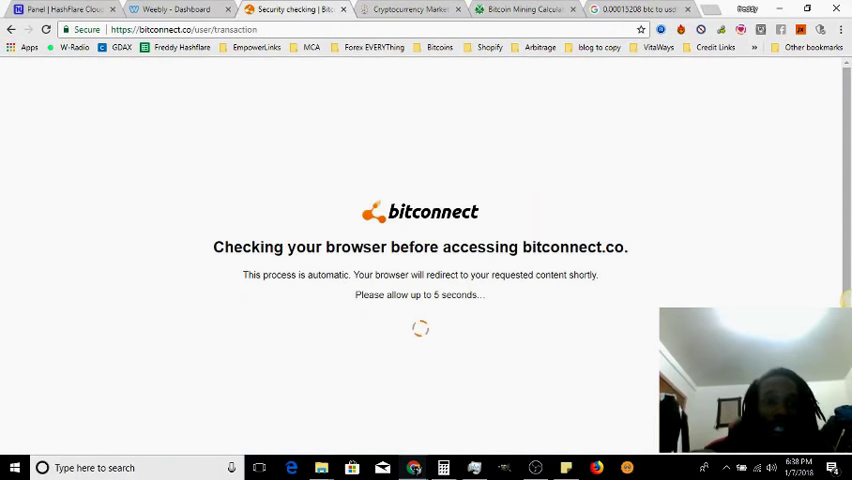
pyautogui.moveTo(563, 343)
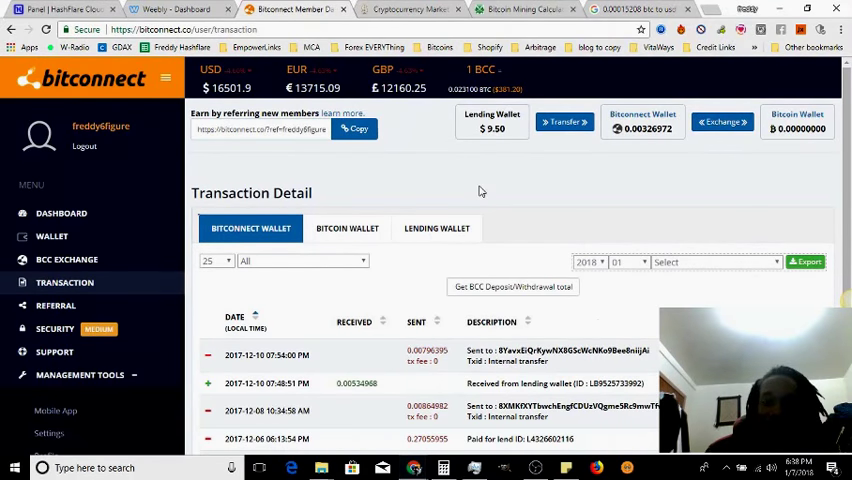
# Step: Return to the member dashboard and highlight the $10.79 lending wallet balance
pyautogui.click(436, 228)
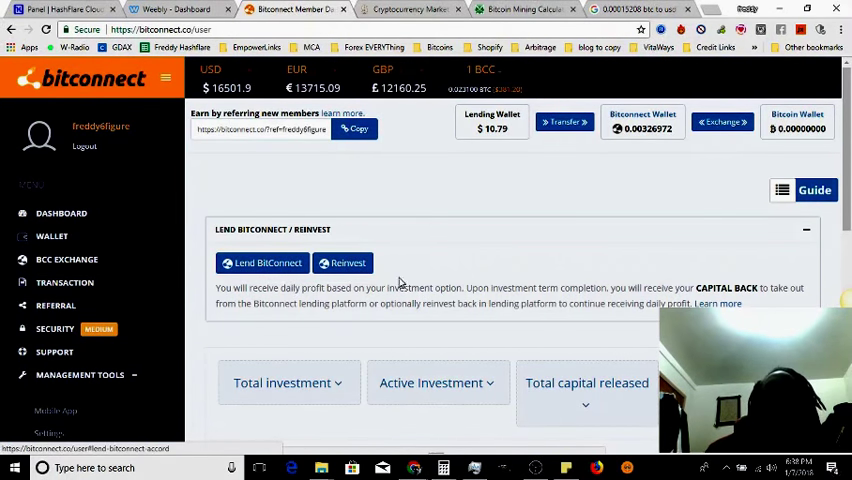
pyautogui.doubleClick(491, 128)
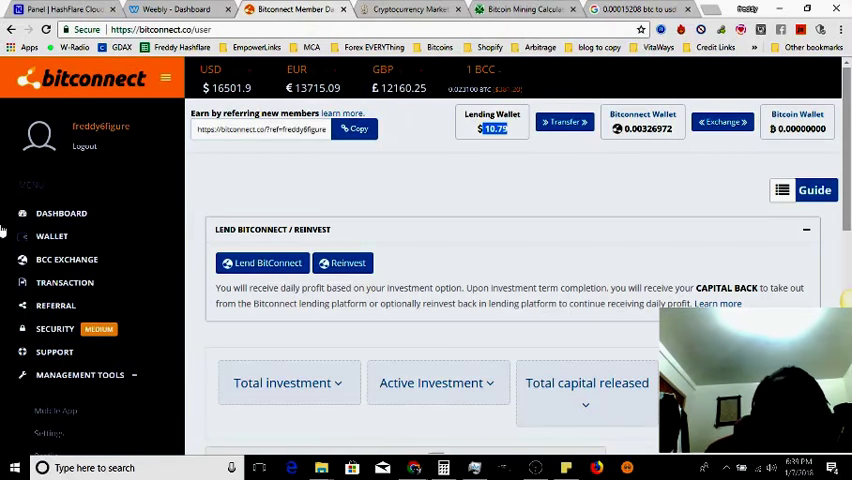
# Step: Check the lending wallet transactions, including January 7's $1.29 profit, then return to the dashboard
pyautogui.click(65, 282)
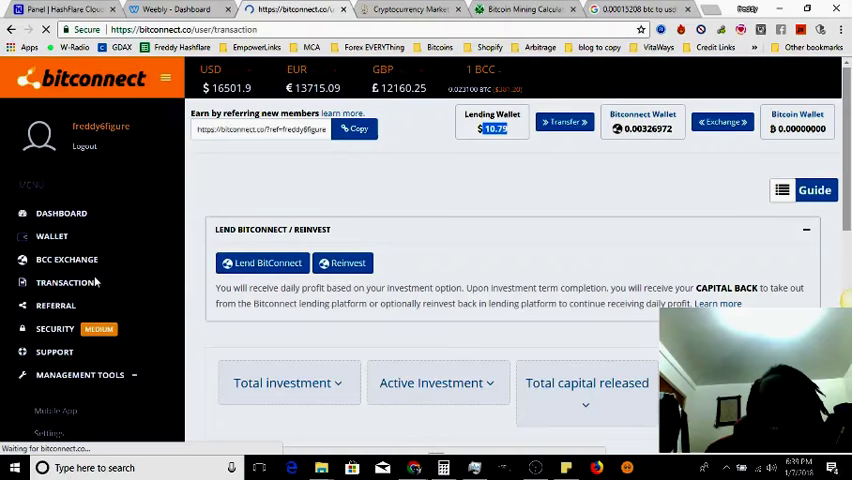
pyautogui.click(65, 282)
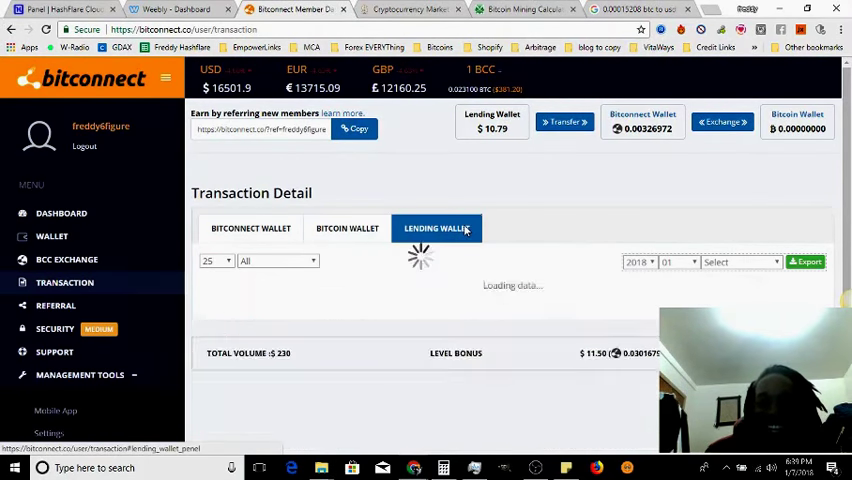
pyautogui.click(436, 227)
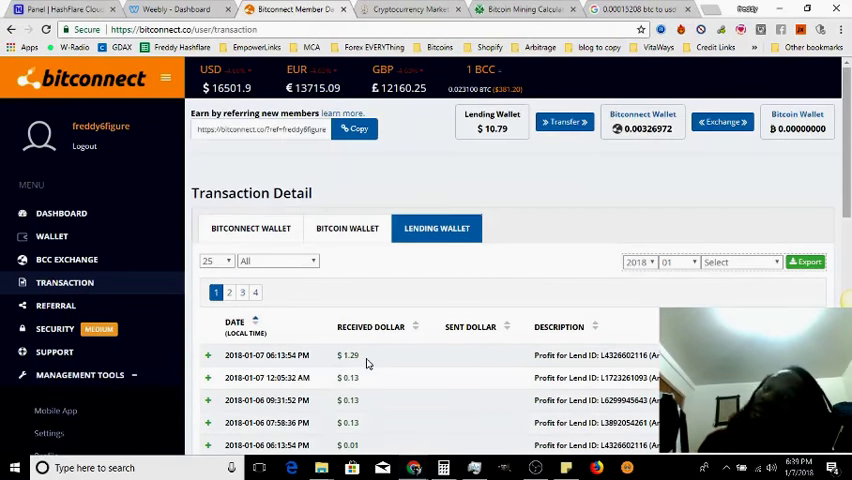
pyautogui.click(61, 213)
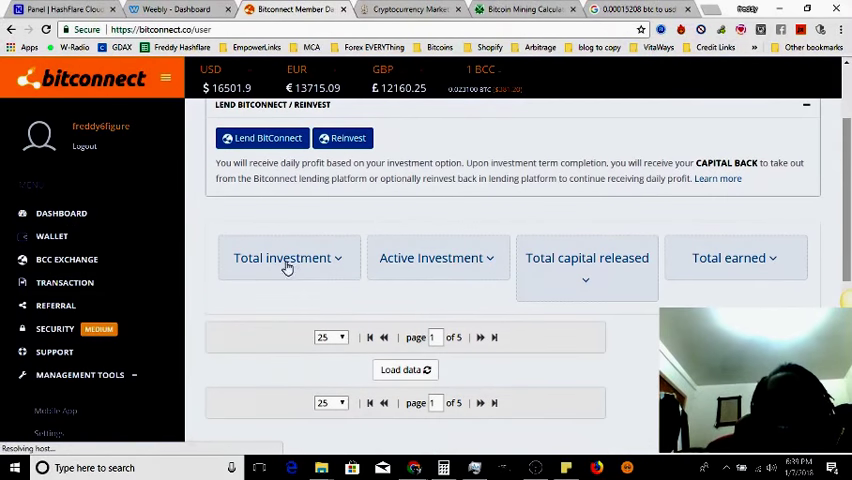
# Step: Expand the Total investment panel to reveal $130.00
pyautogui.click(287, 258)
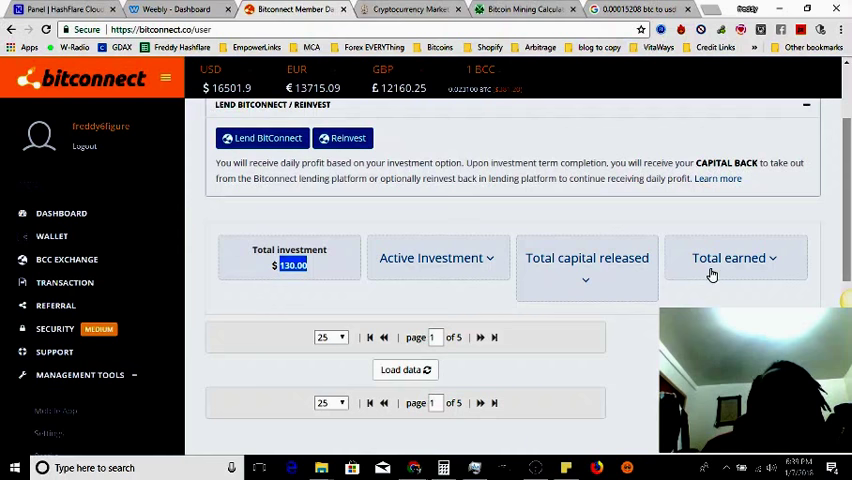
pyautogui.moveTo(698, 288)
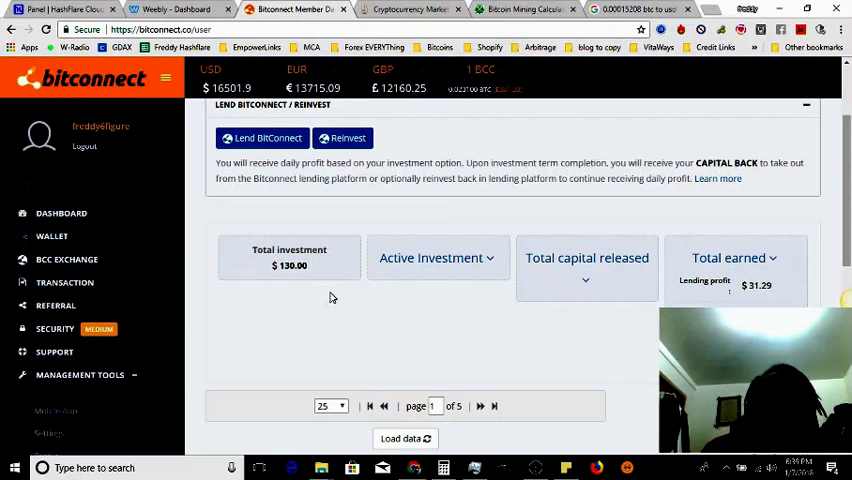
pyautogui.moveTo(405, 246)
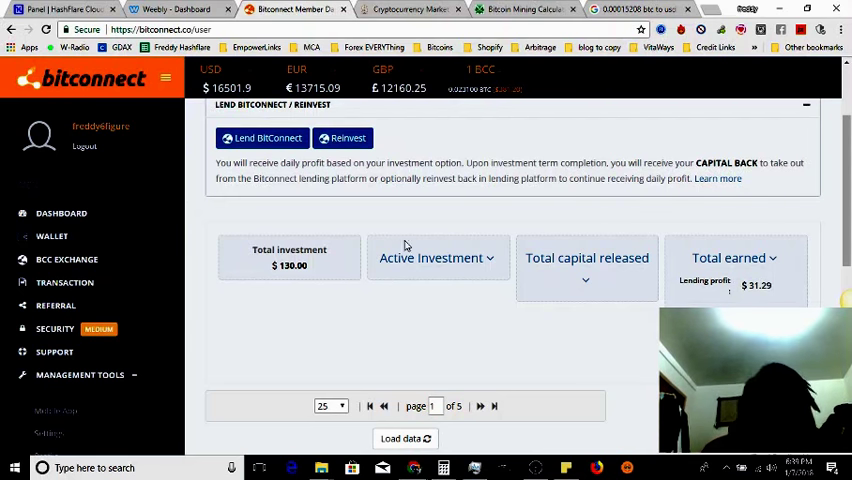
pyautogui.moveTo(760, 293)
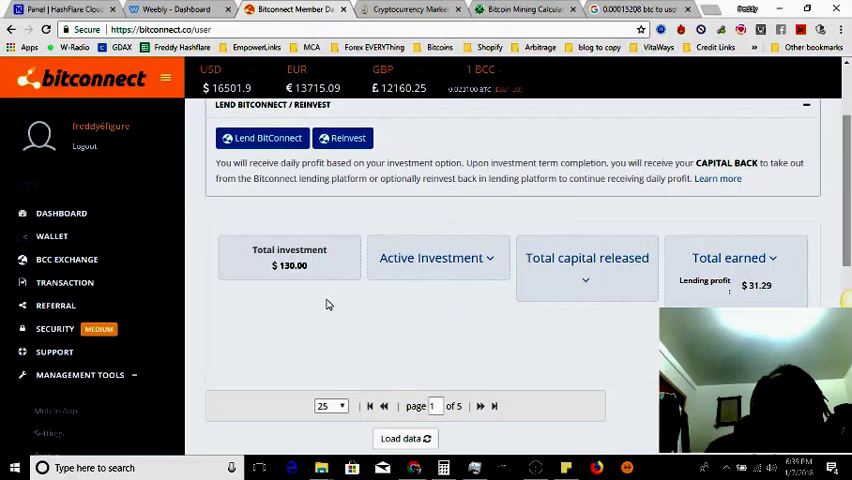
pyautogui.scroll(3)
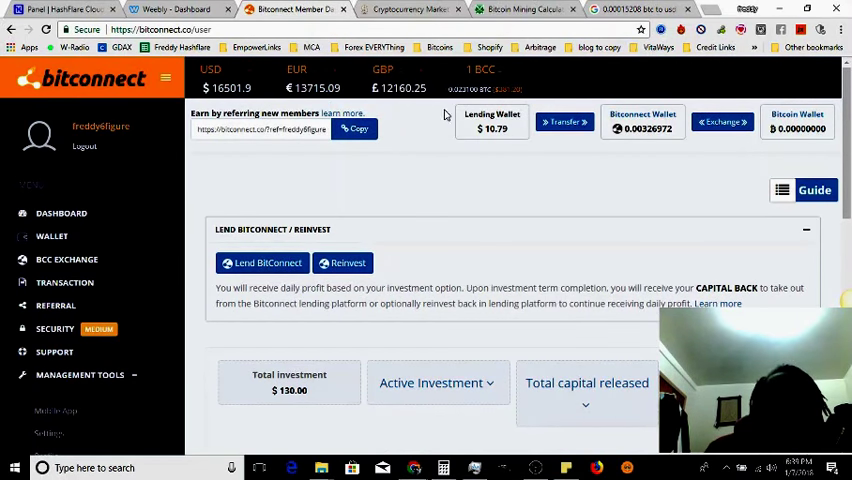
pyautogui.moveTo(565, 121)
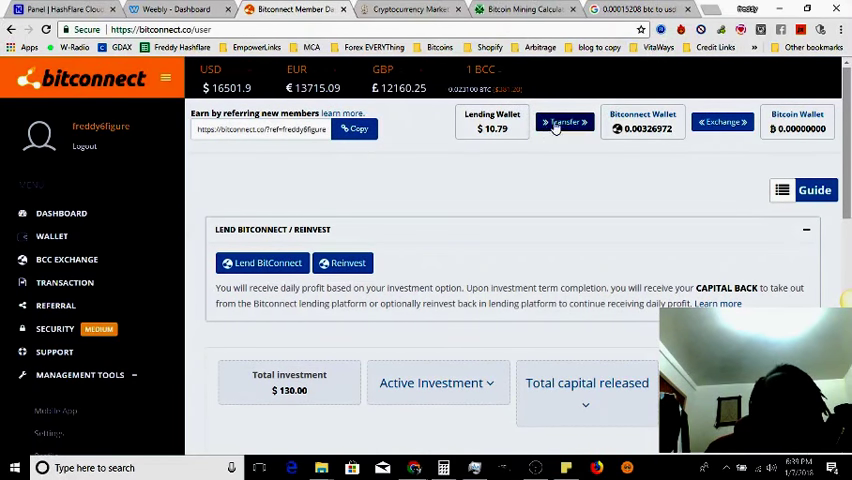
pyautogui.moveTo(596, 168)
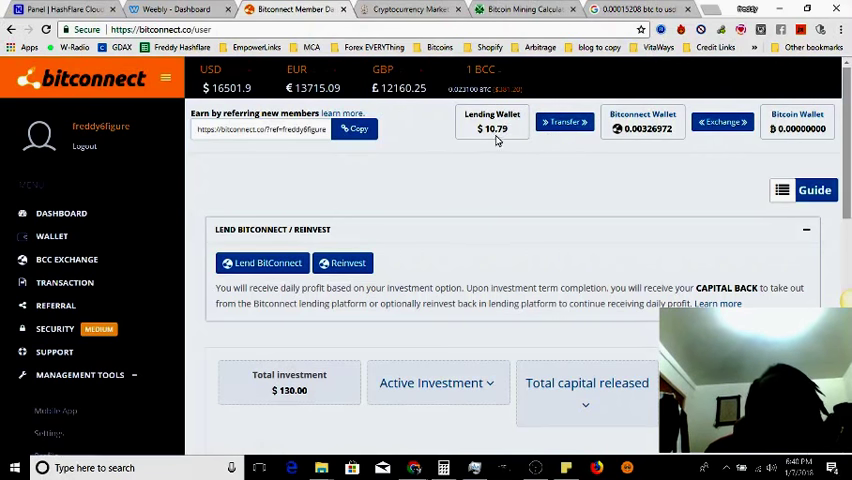
pyautogui.click(564, 121)
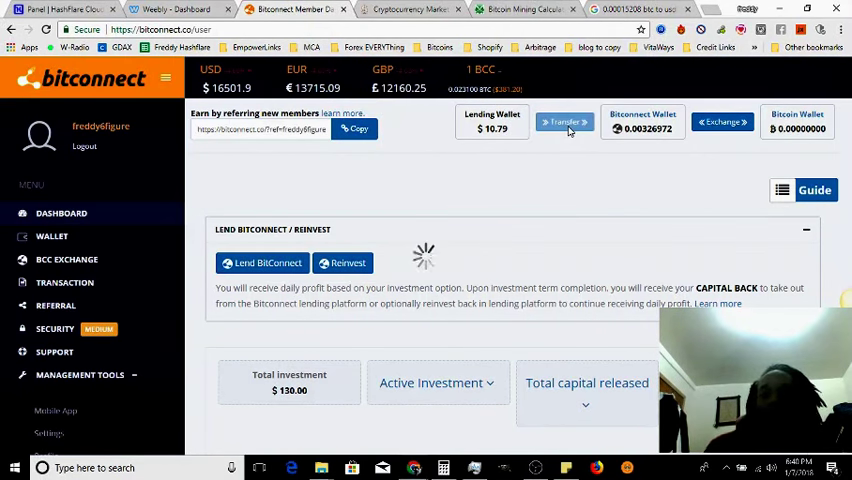
pyautogui.click(565, 122)
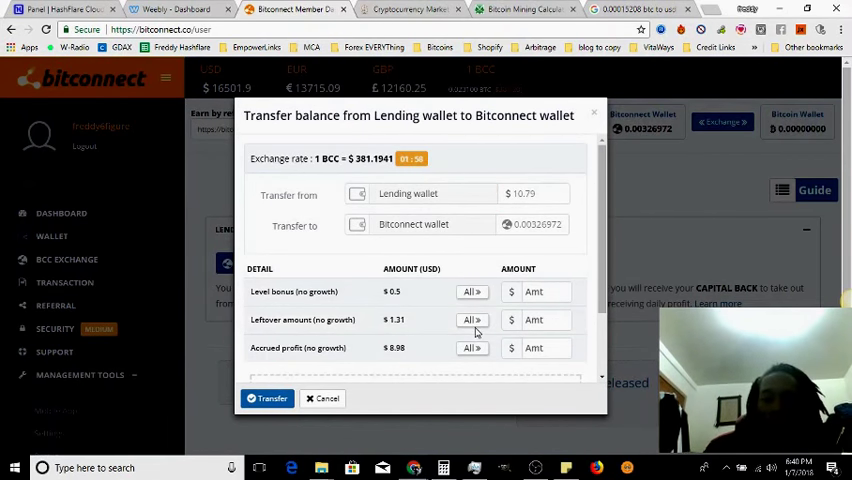
pyautogui.click(470, 347)
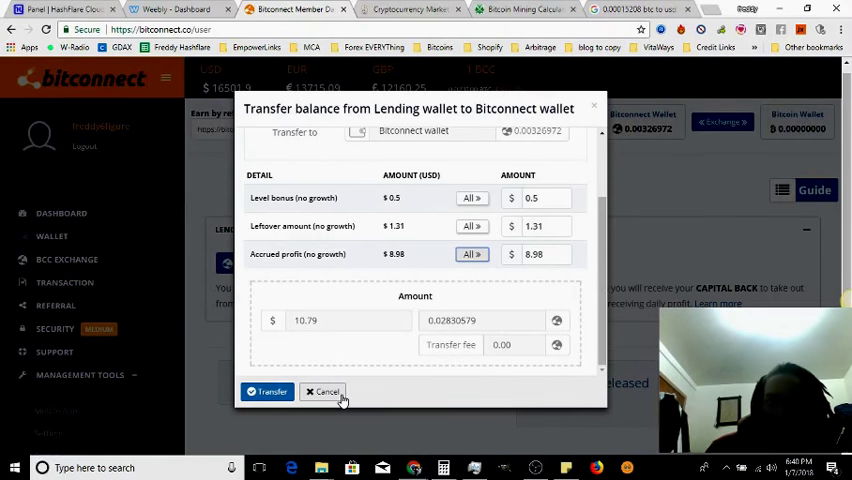
pyautogui.click(323, 391)
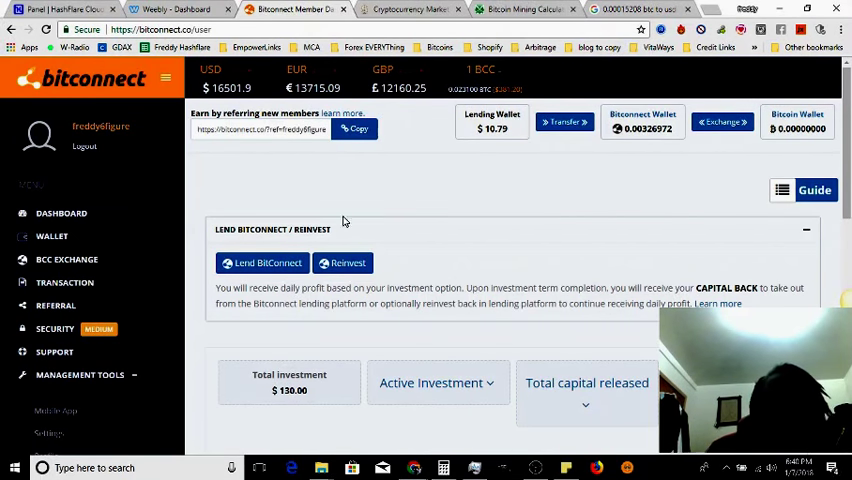
# Step: Reinvest the full $10 lending balance into BitConnect Robot trading and confirm it
pyautogui.click(347, 262)
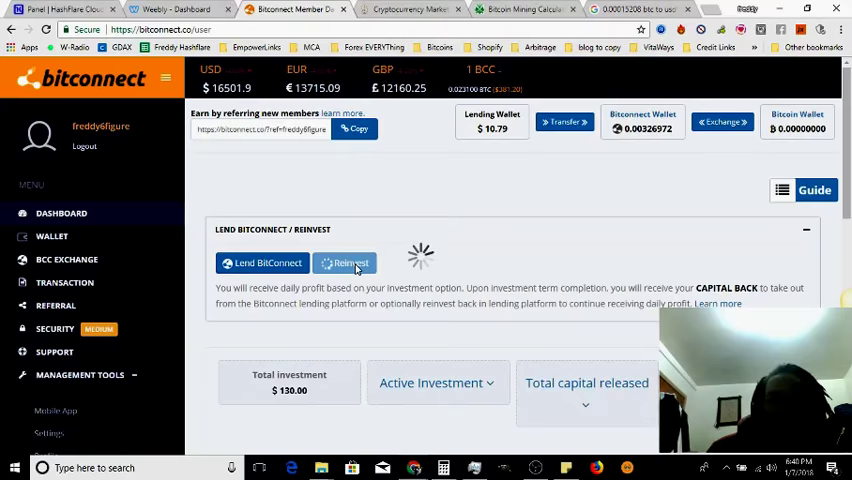
pyautogui.click(344, 262)
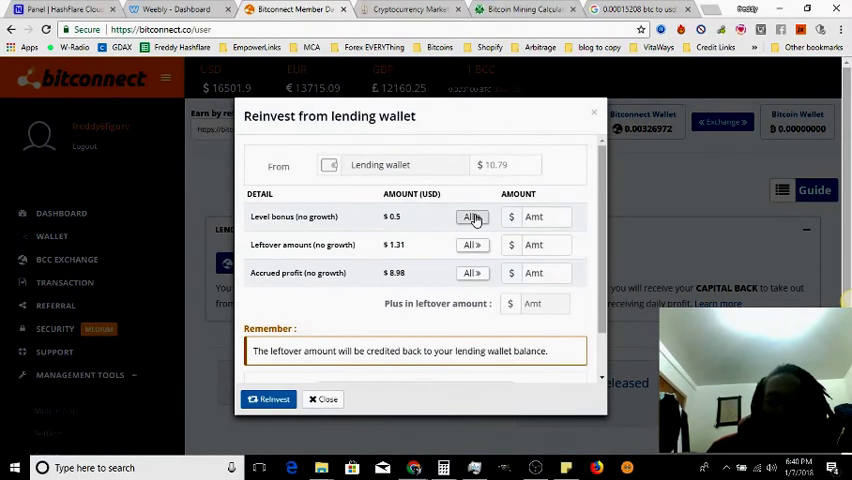
pyautogui.click(471, 272)
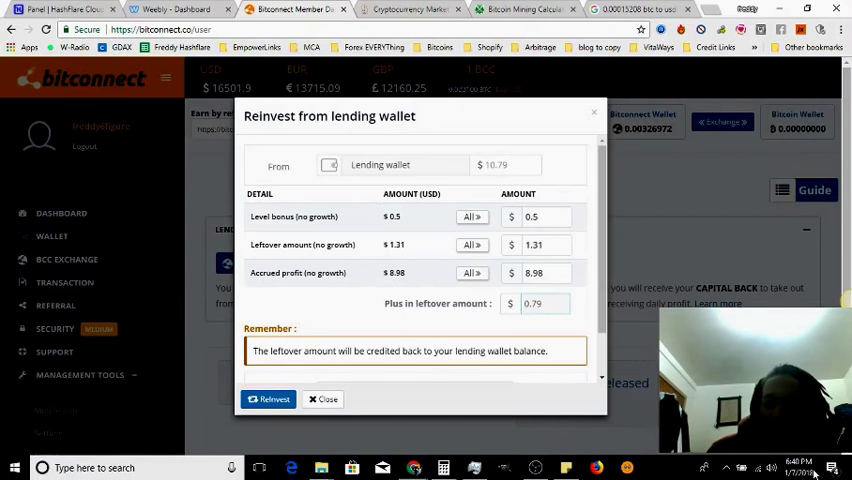
pyautogui.click(268, 399)
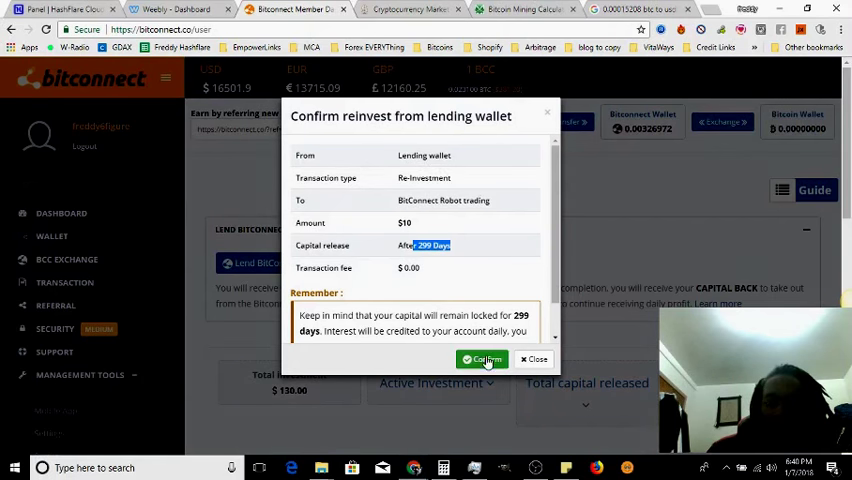
pyautogui.click(481, 359)
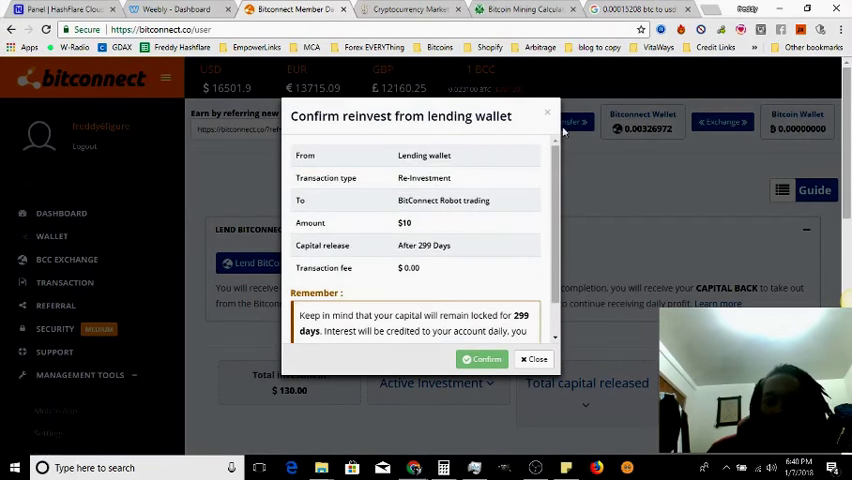
pyautogui.click(482, 358)
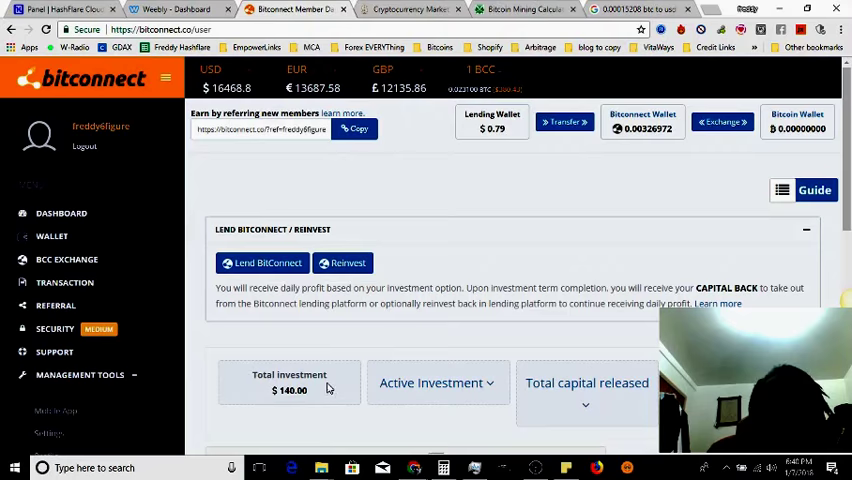
# Step: Expand the Total investment panel to show the updated $140.00 beside the $0.79 lending wallet
pyautogui.scroll(-3)
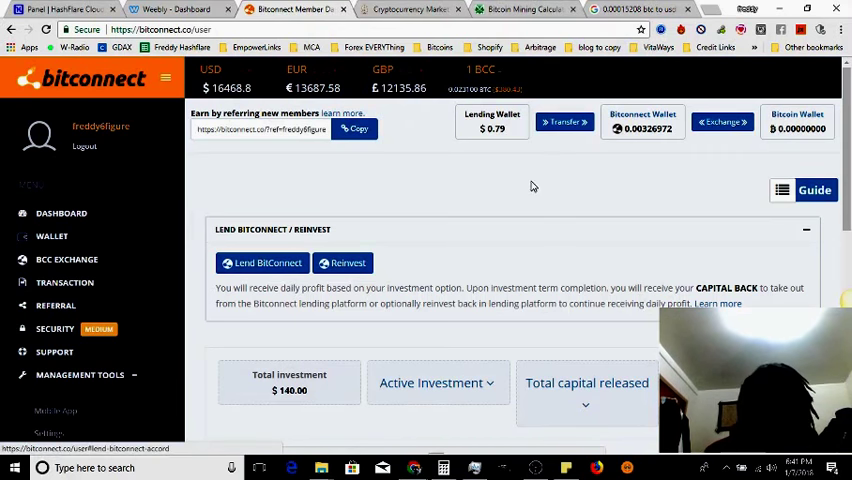
pyautogui.moveTo(411, 205)
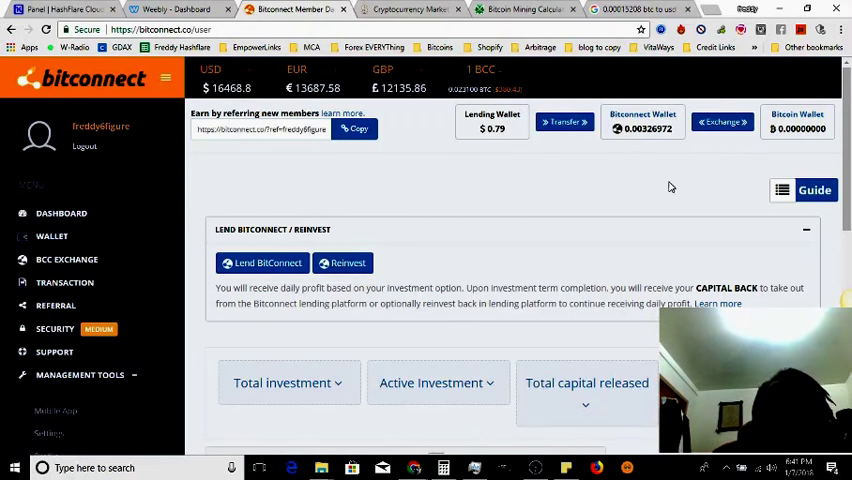
pyautogui.moveTo(320, 183)
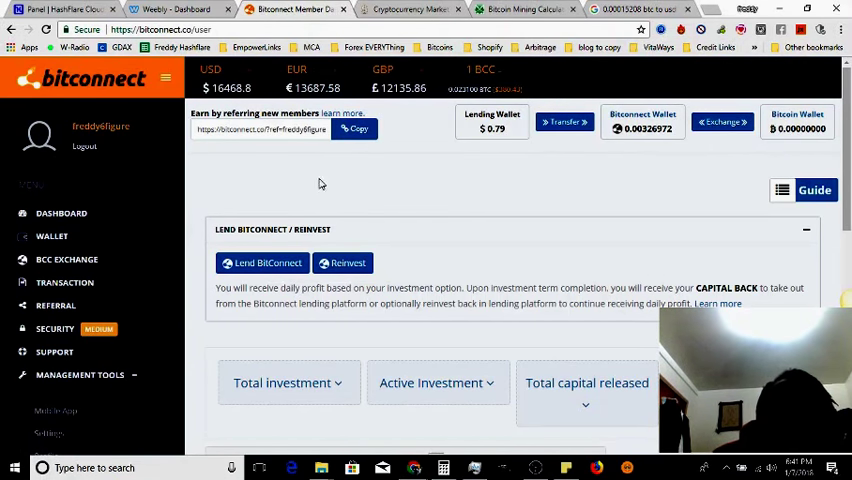
pyautogui.scroll(-3)
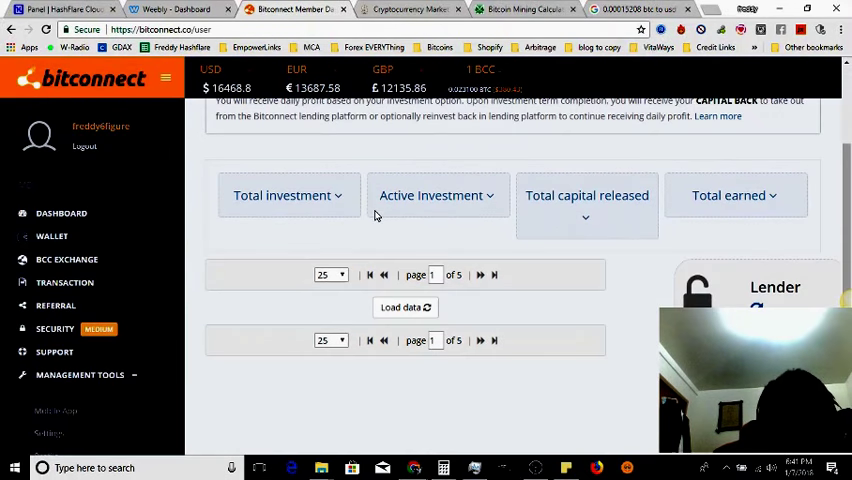
pyautogui.click(288, 195)
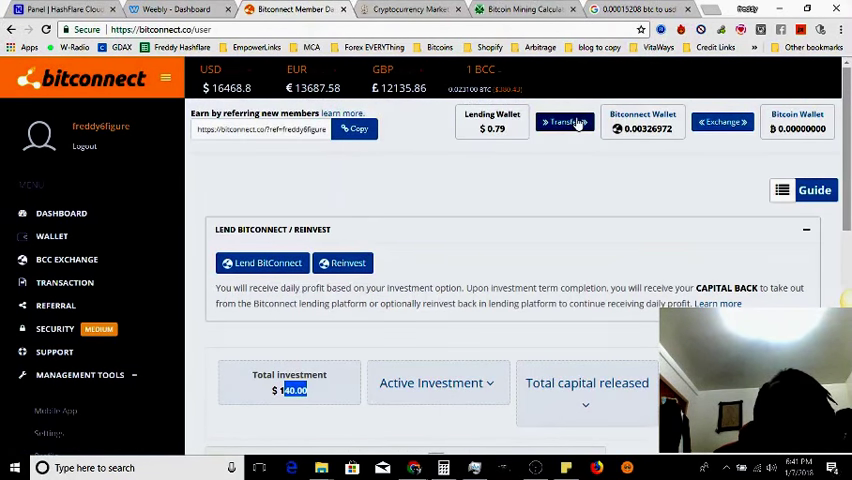
# Step: Open the transfer form for the $0.79 lending balance and cancel it
pyautogui.click(565, 122)
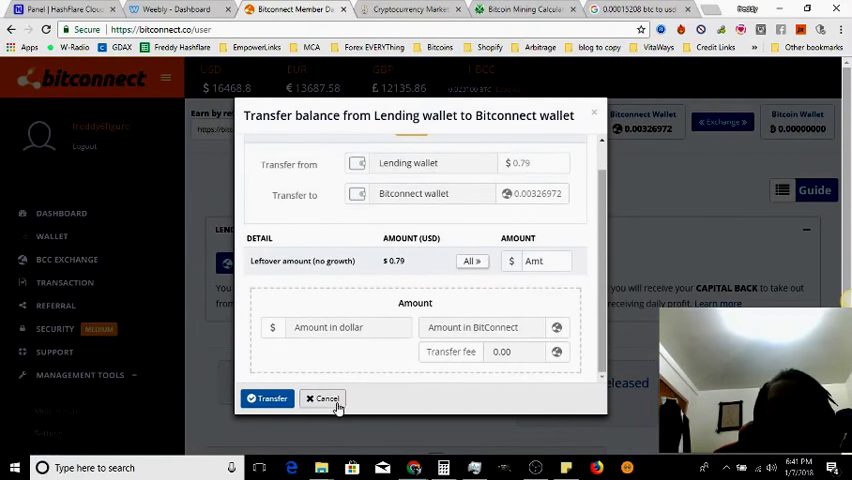
pyautogui.click(322, 398)
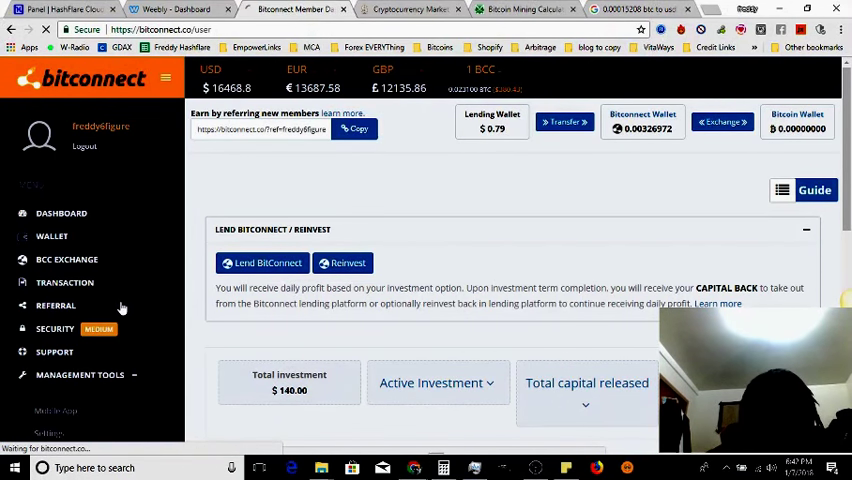
pyautogui.click(55, 305)
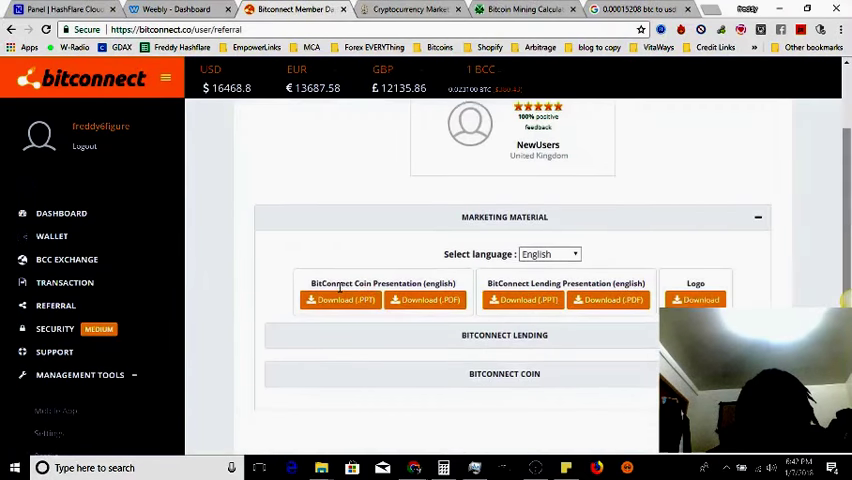
pyautogui.scroll(-3)
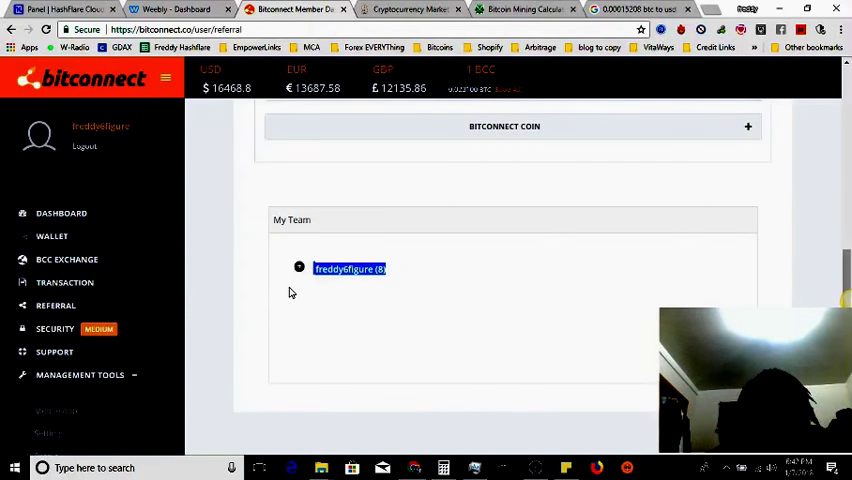
pyautogui.scroll(3)
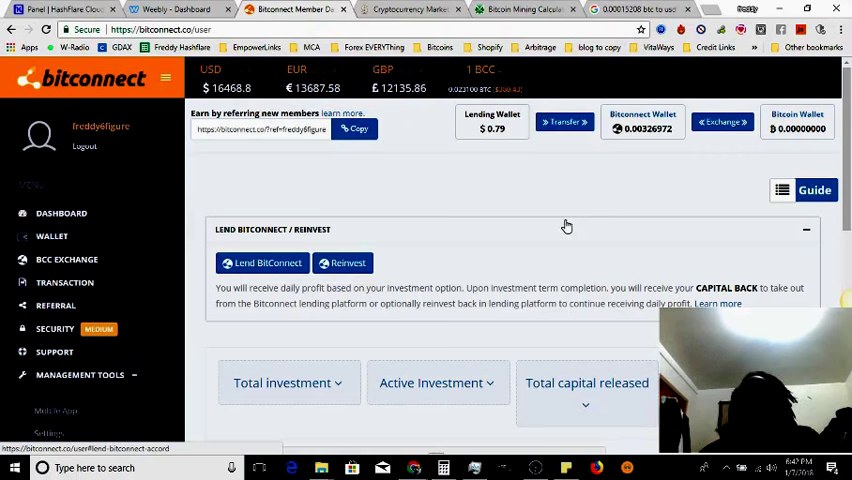
pyautogui.moveTo(443, 170)
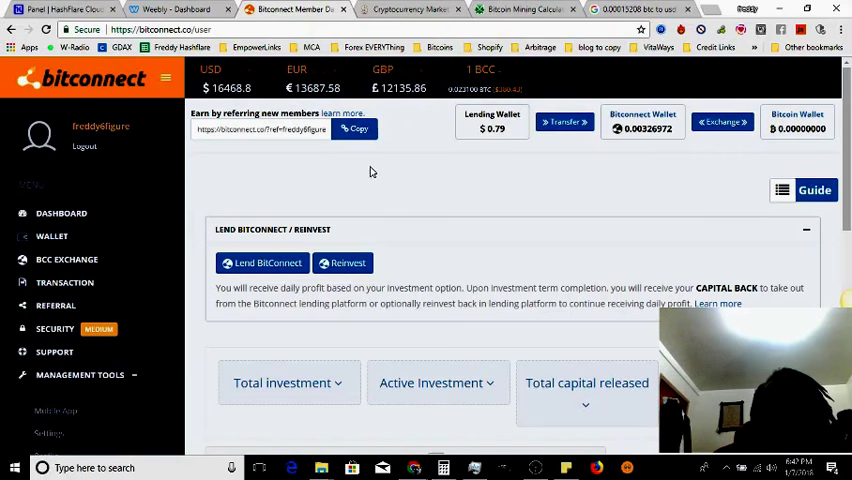
pyautogui.scroll(-3)
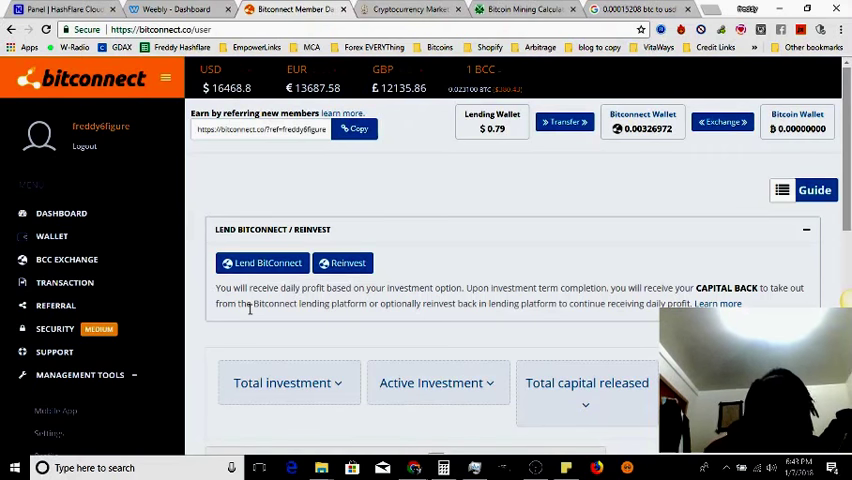
pyautogui.moveTo(338, 212)
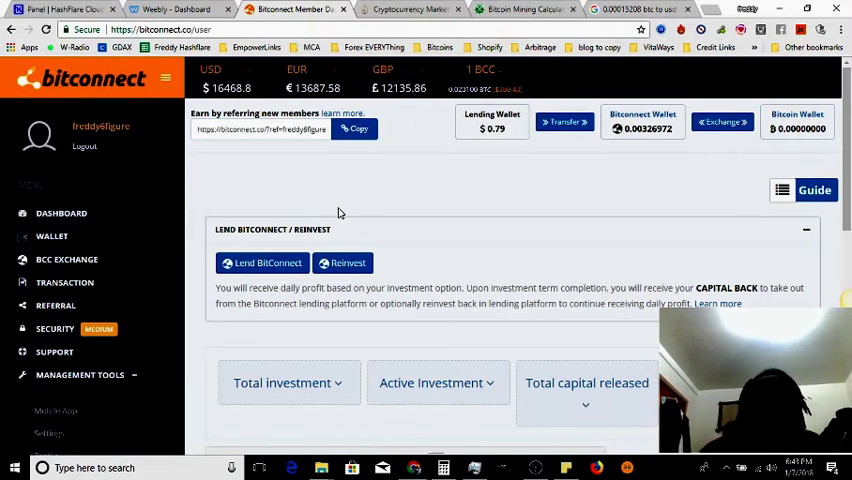
pyautogui.moveTo(346, 207)
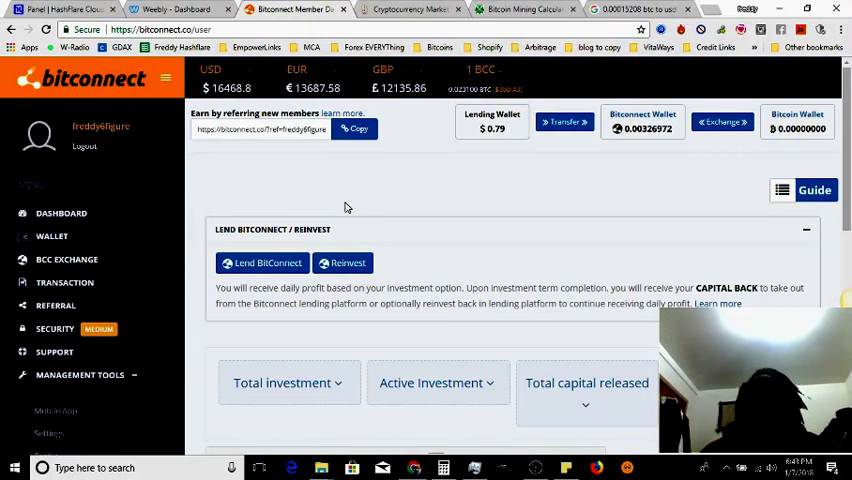
pyautogui.moveTo(353, 201)
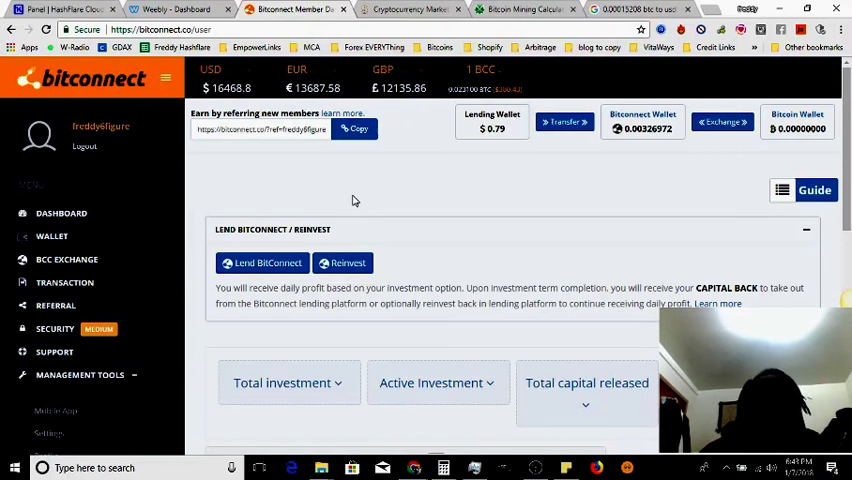
pyautogui.moveTo(358, 108)
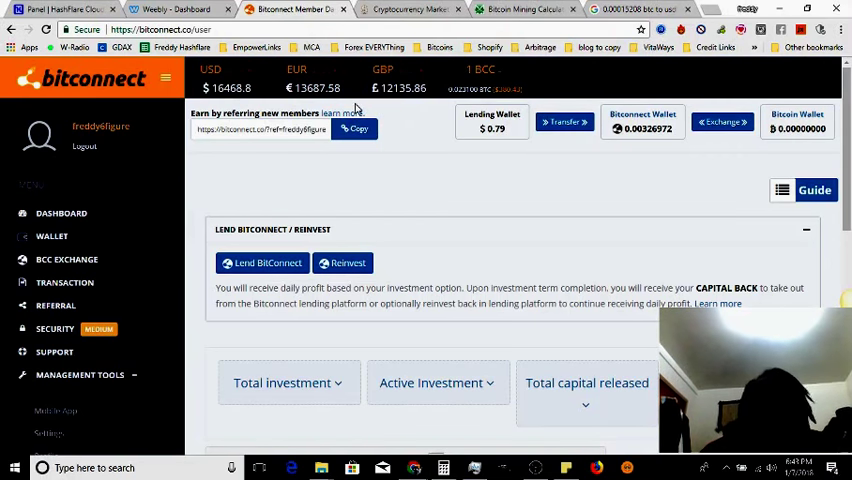
pyautogui.moveTo(447, 181)
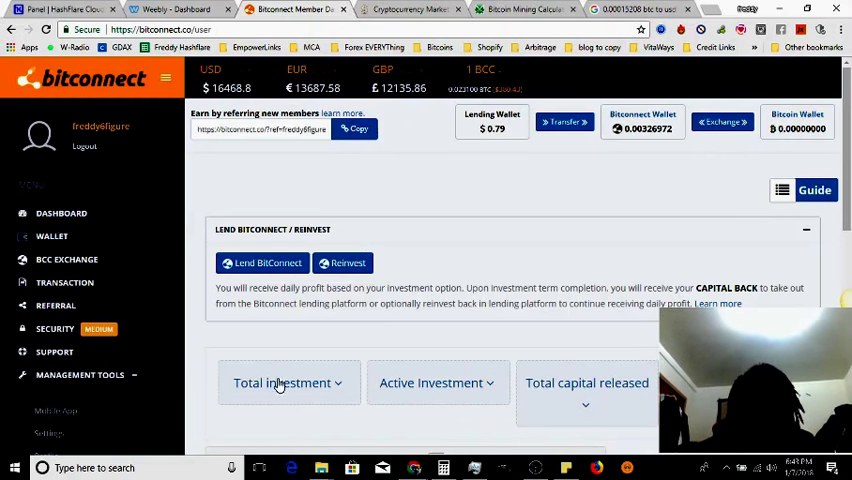
# Step: Reveal the $140.00 total investment, then switch to the HashFlare panel
pyautogui.scroll(-3)
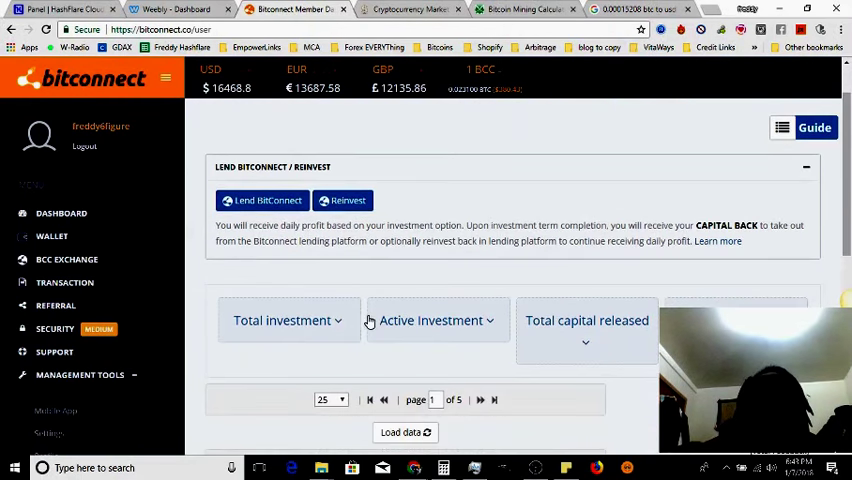
pyautogui.click(288, 320)
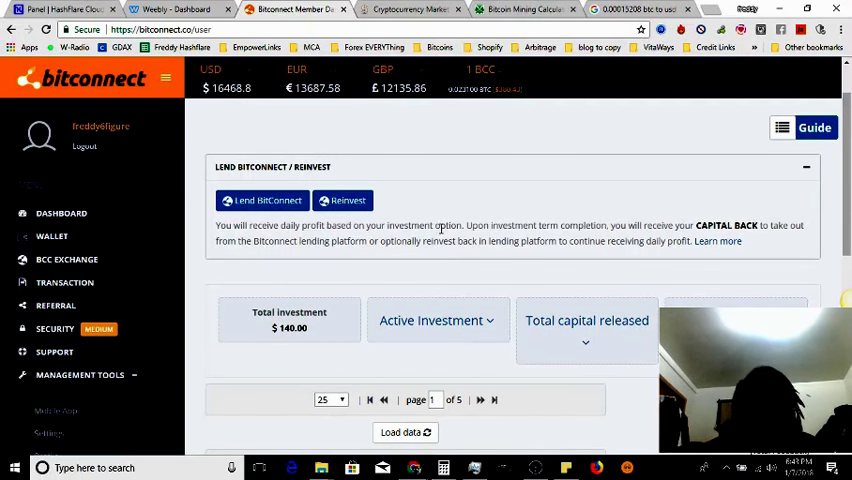
pyautogui.moveTo(440, 236)
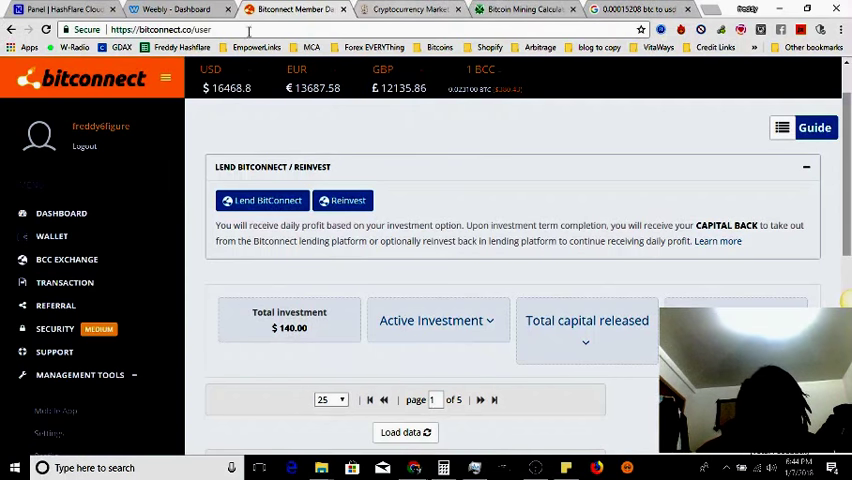
pyautogui.click(70, 9)
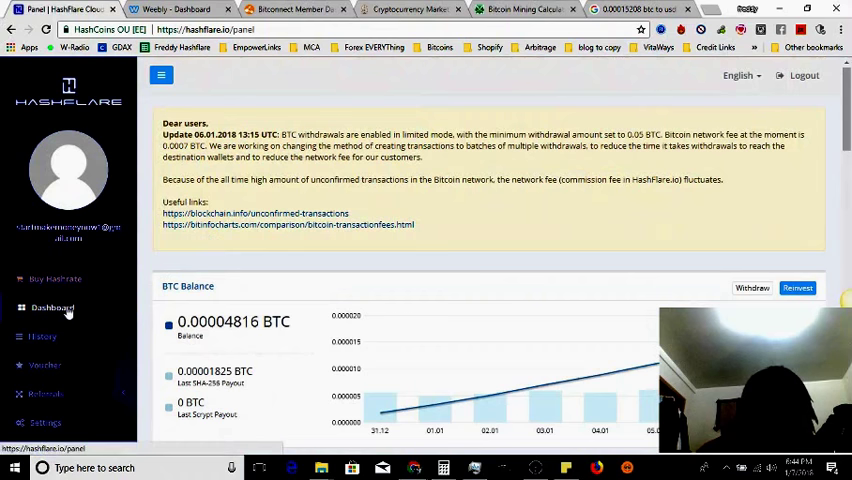
# Step: Review HashFlare's history of three SHA-256 contracts and five hashrate purchases
pyautogui.click(55, 279)
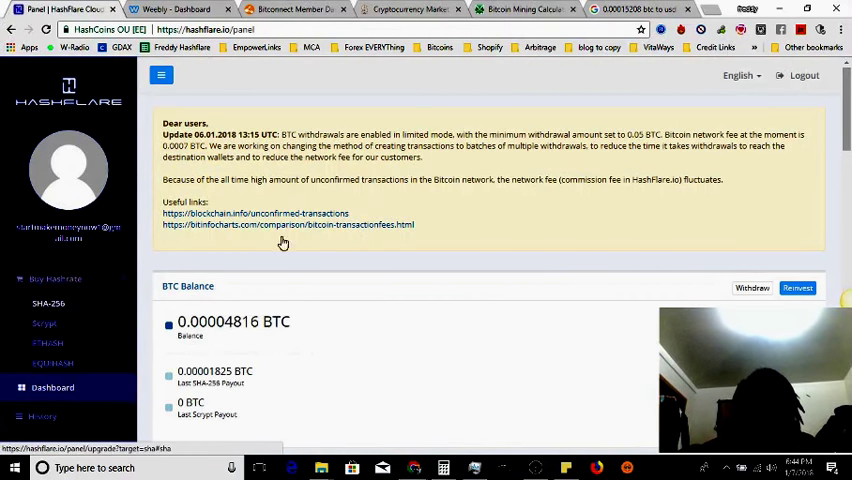
pyautogui.scroll(-3)
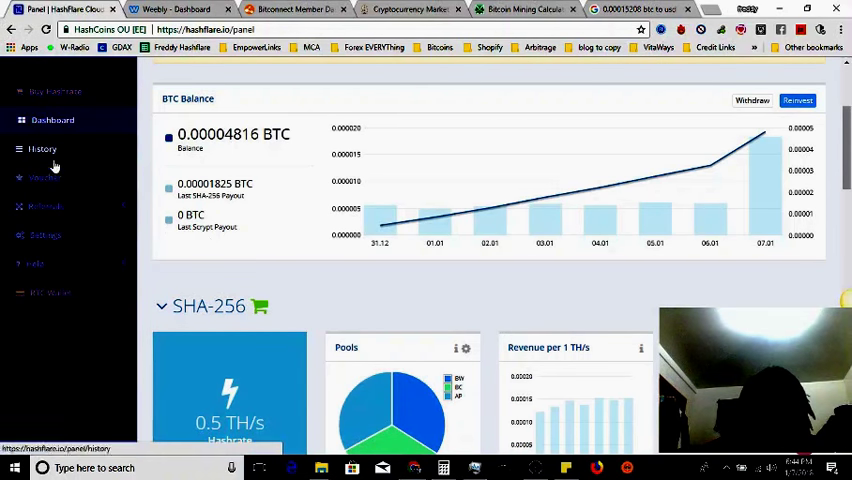
pyautogui.click(42, 148)
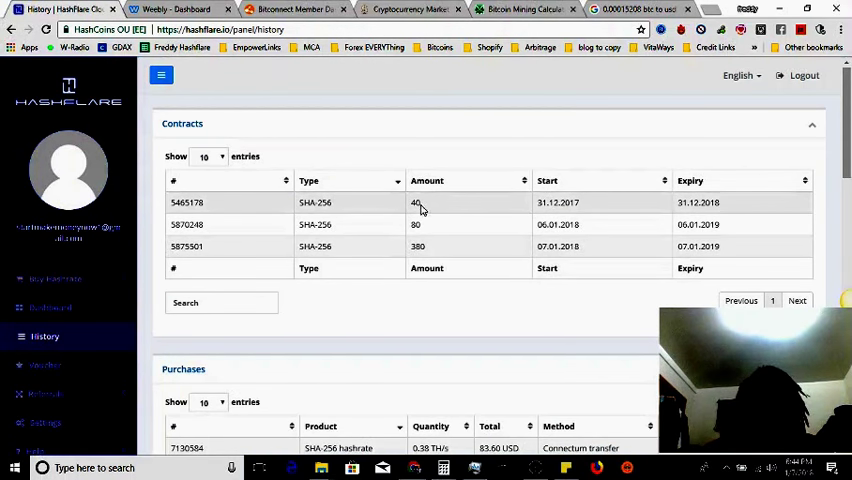
pyautogui.scroll(-3)
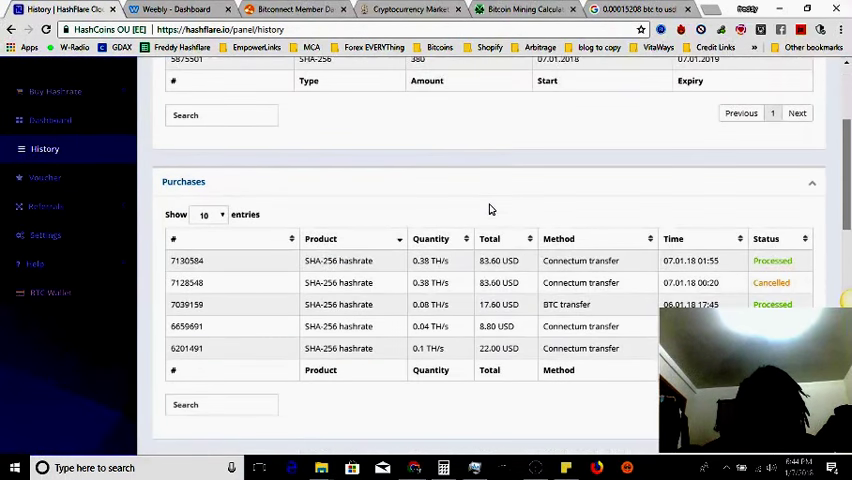
pyautogui.scroll(-3)
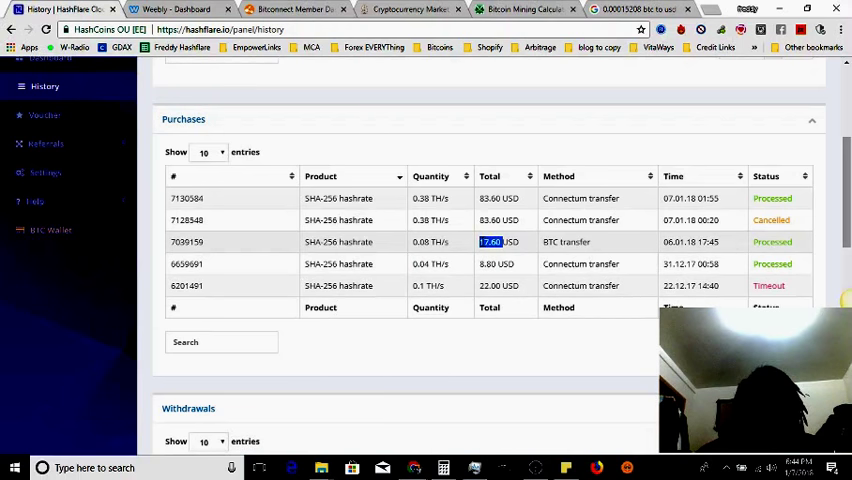
pyautogui.moveTo(519, 247)
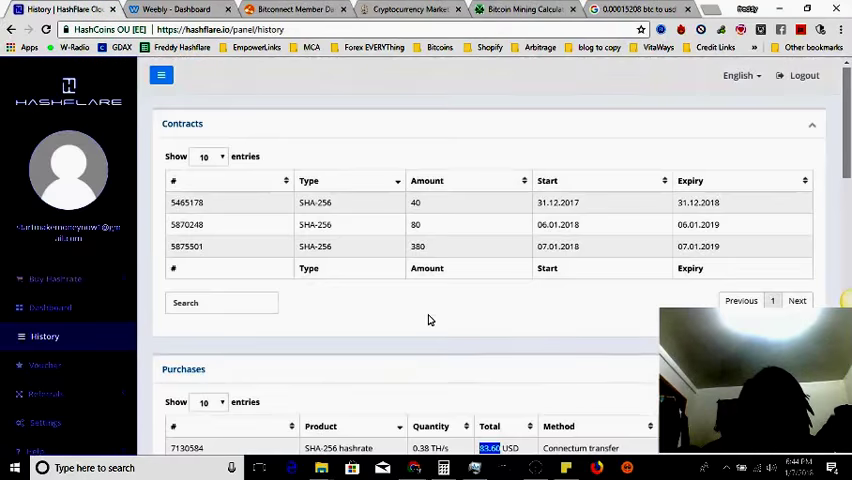
pyautogui.scroll(-3)
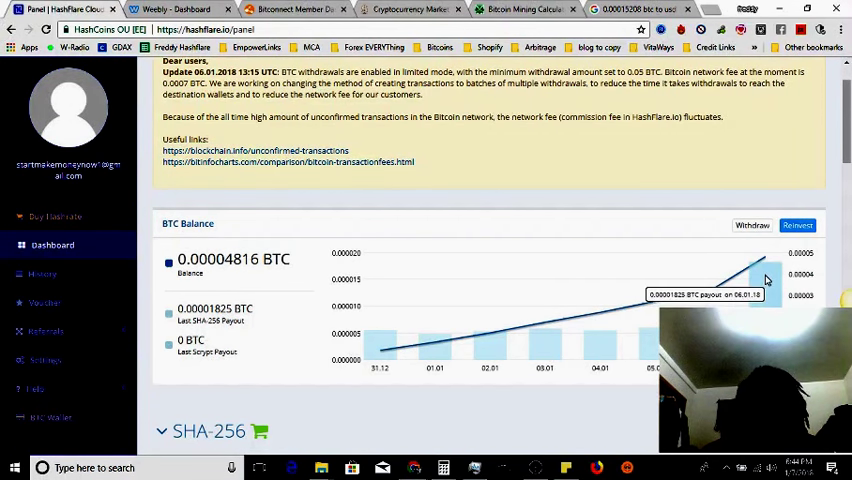
pyautogui.moveTo(770, 270)
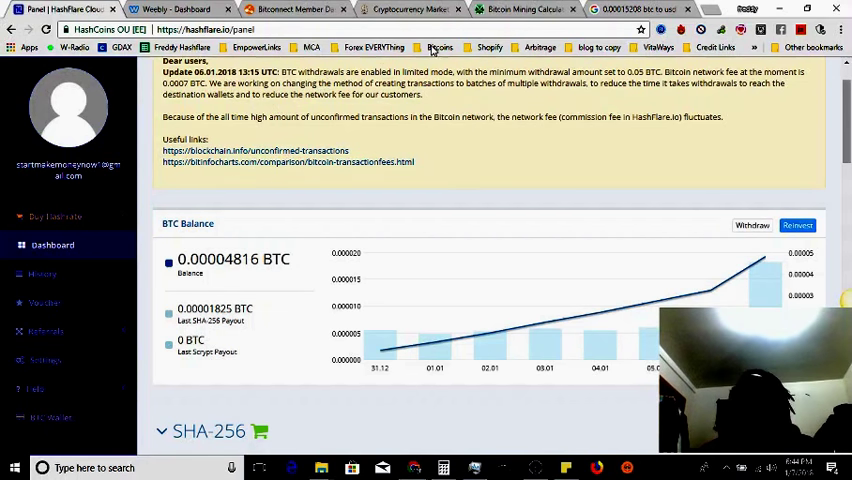
# Step: Scroll to the 0.5 TH/s SHA-256 hashrate tile, then switch to the CoinWarz calculator tab
pyautogui.scroll(-3)
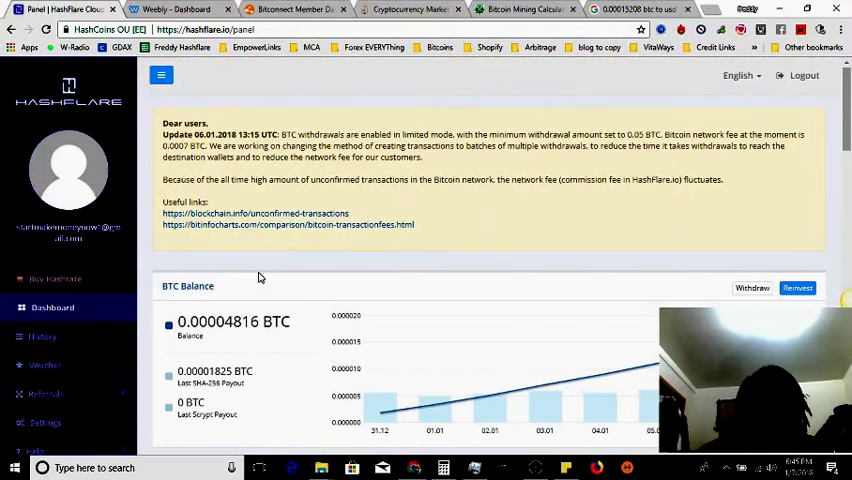
pyautogui.scroll(-3)
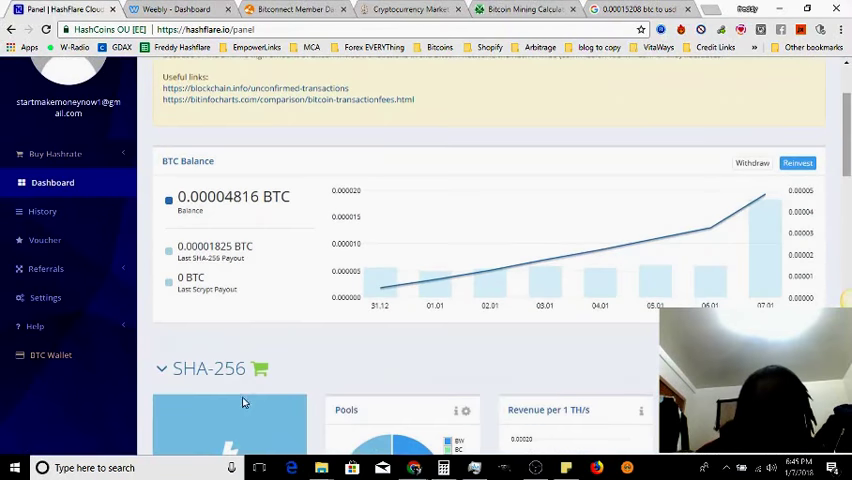
pyautogui.scroll(-3)
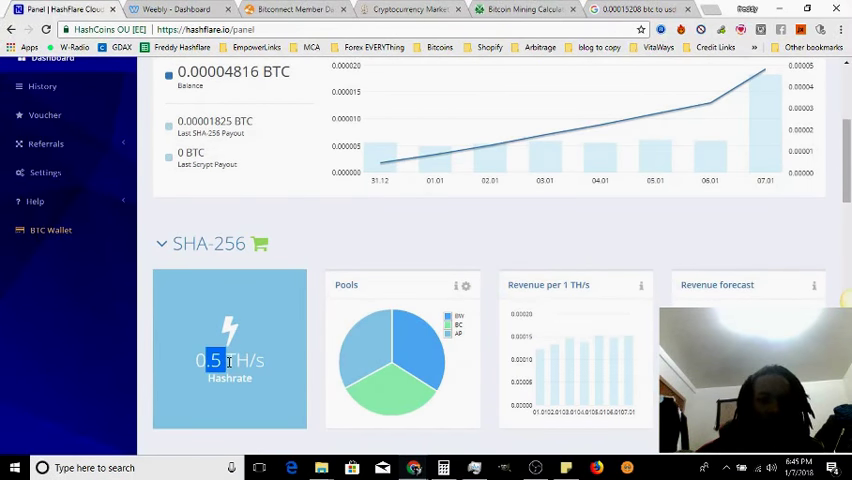
pyautogui.click(520, 9)
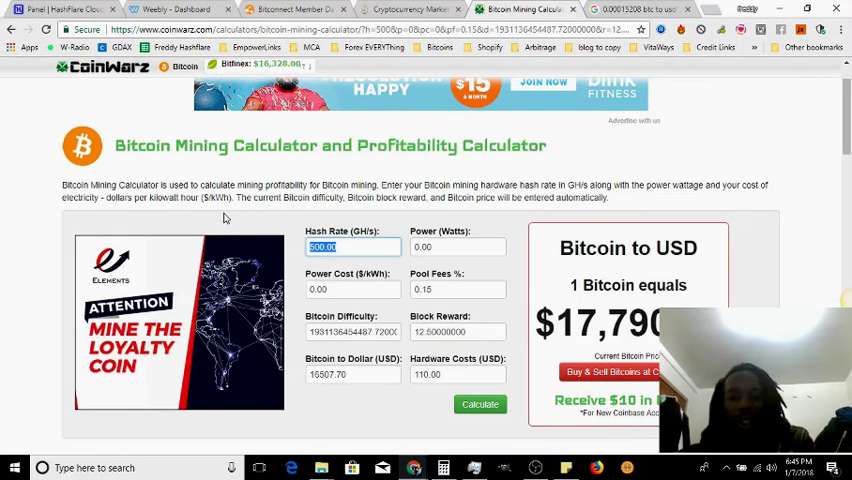
# Step: Recalculate CoinWarz for 500 GH/s and mark the ~$1.07 daily earnings figure
pyautogui.click(457, 247)
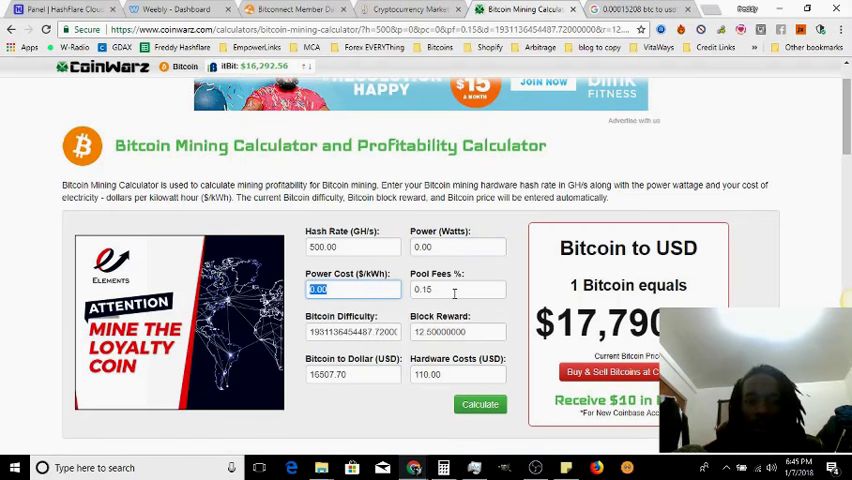
pyautogui.click(458, 289)
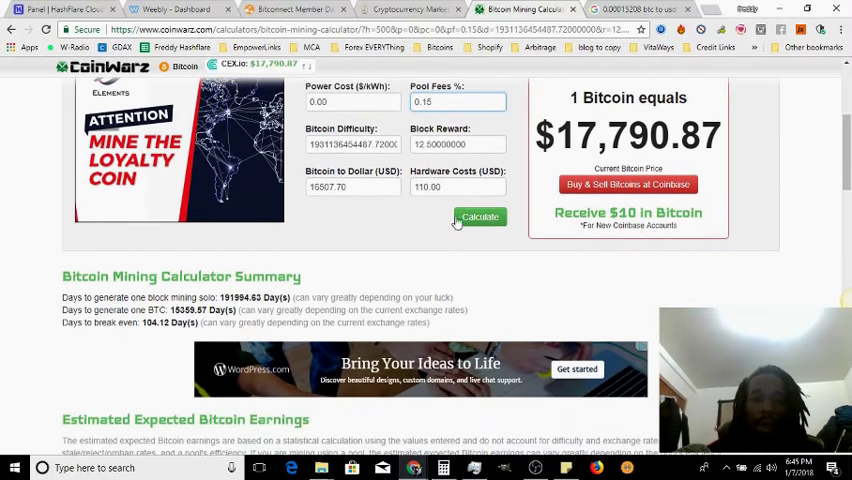
pyautogui.click(480, 217)
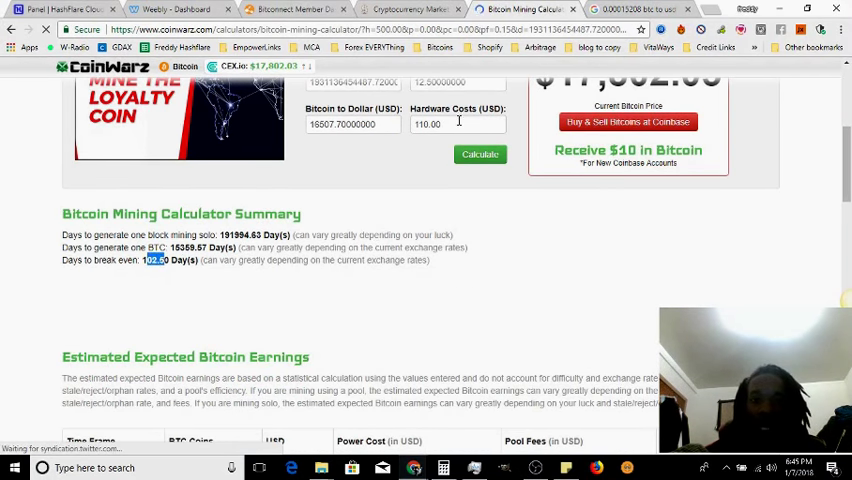
pyautogui.scroll(-3)
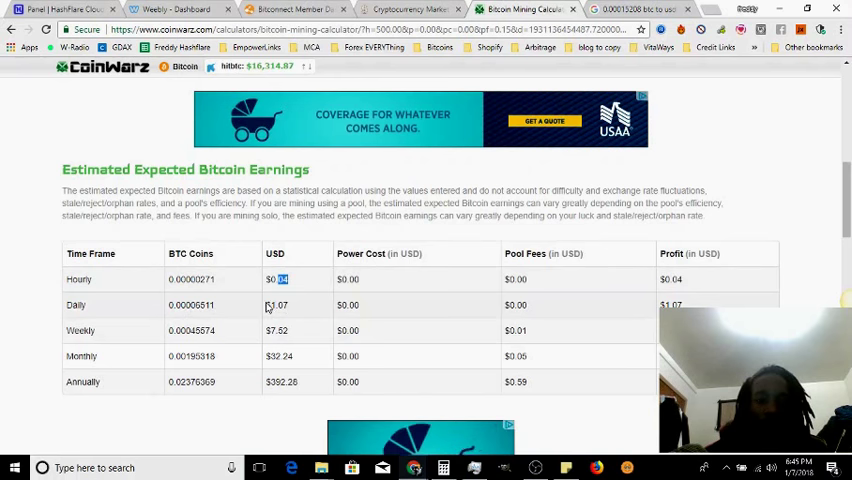
pyautogui.doubleClick(277, 305)
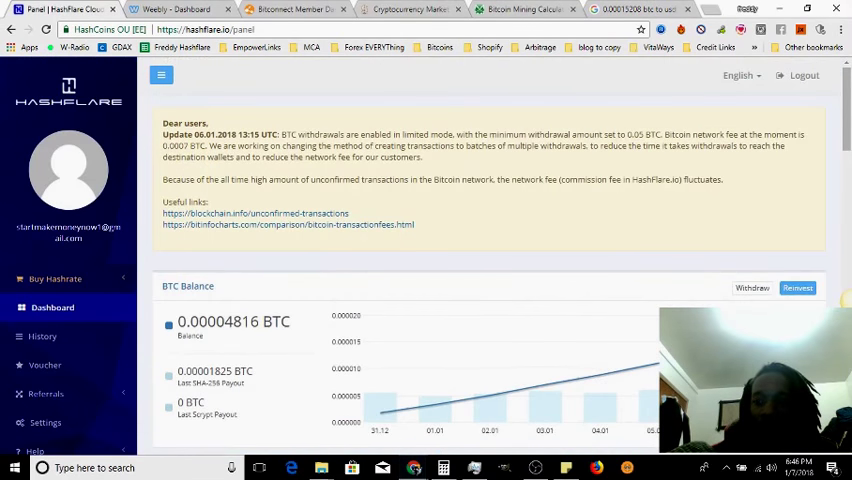
# Step: View the automatic reinvest settings, close them unsaved, and scroll through the dashboard
pyautogui.click(797, 288)
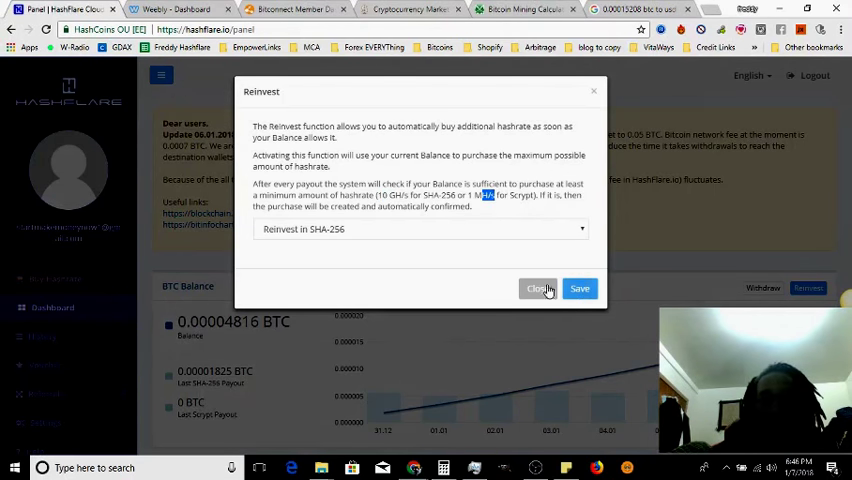
pyautogui.click(538, 289)
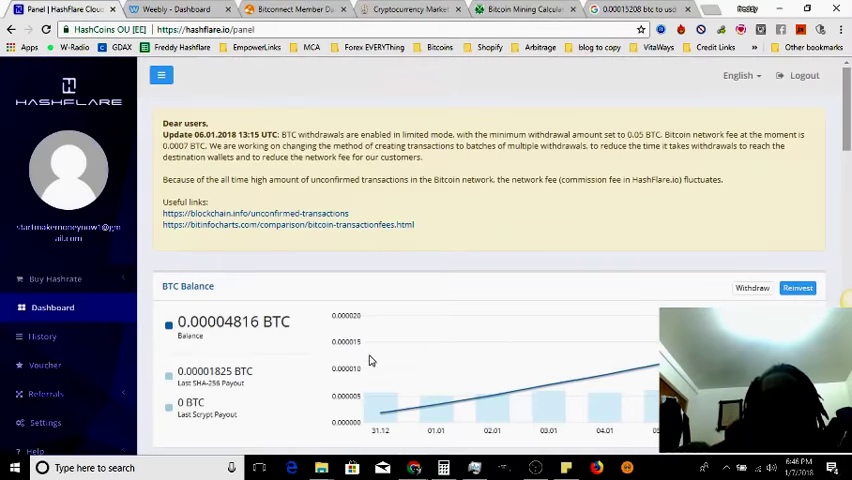
pyautogui.scroll(-3)
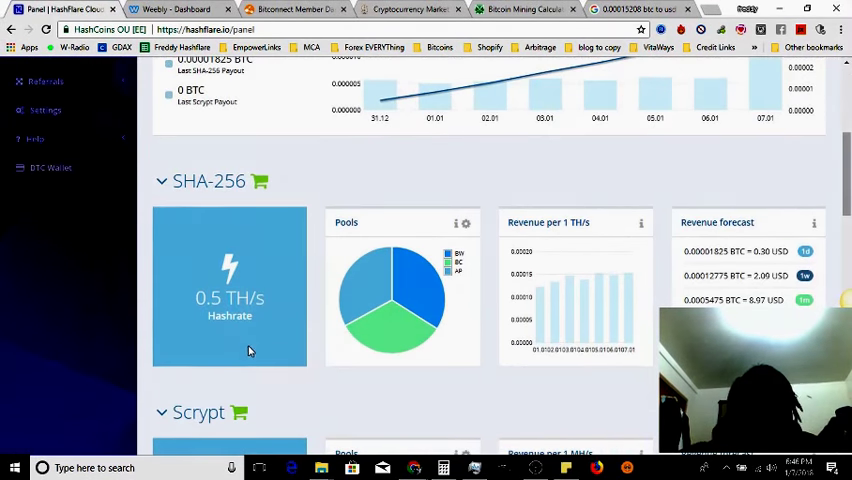
pyautogui.scroll(-3)
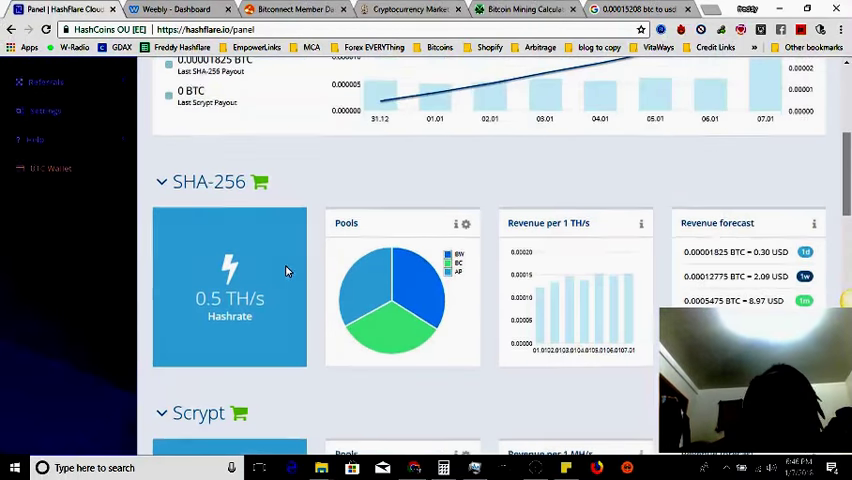
pyautogui.scroll(3)
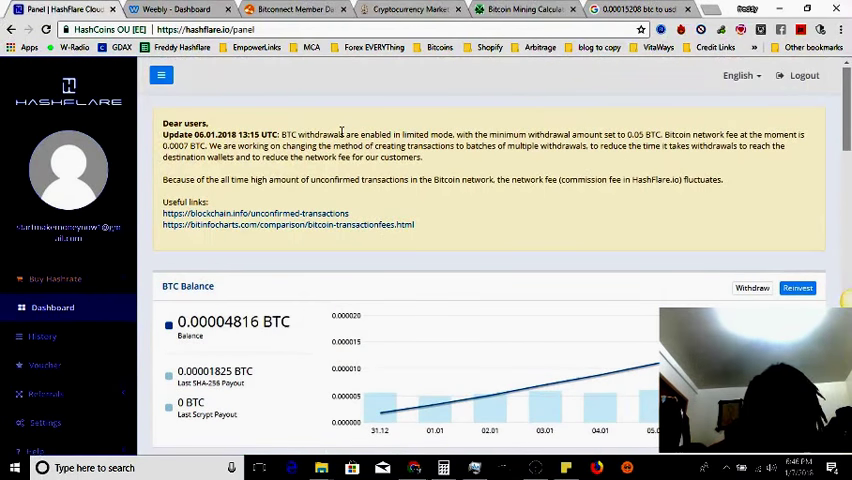
pyautogui.scroll(-3)
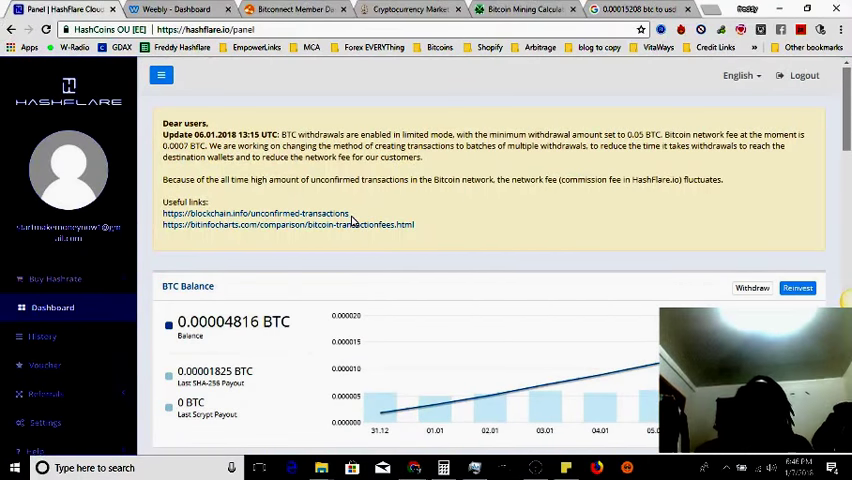
pyautogui.scroll(-3)
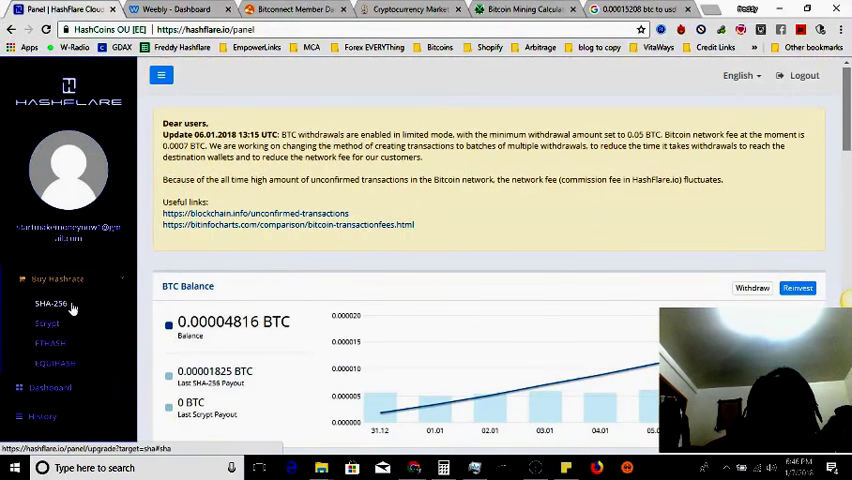
# Step: Start a 10 GH/s SHA-256 hashrate purchase and proceed
pyautogui.click(50, 303)
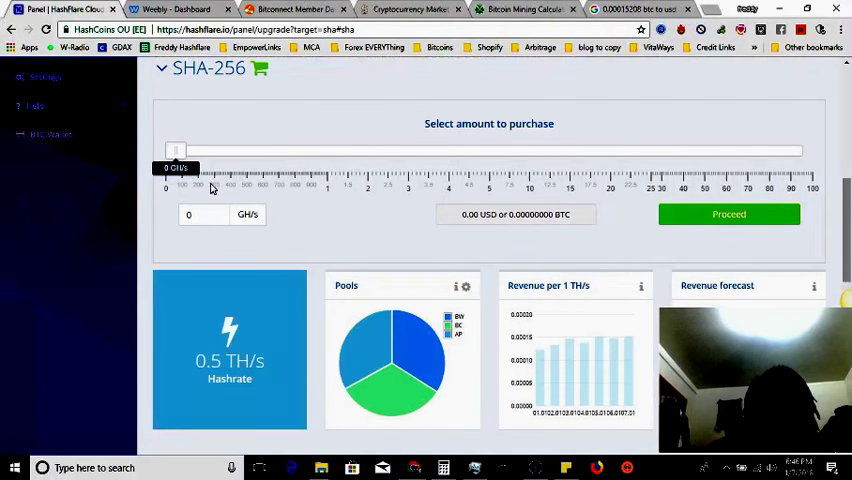
pyautogui.moveTo(175, 151); pyautogui.dragTo(178, 151)
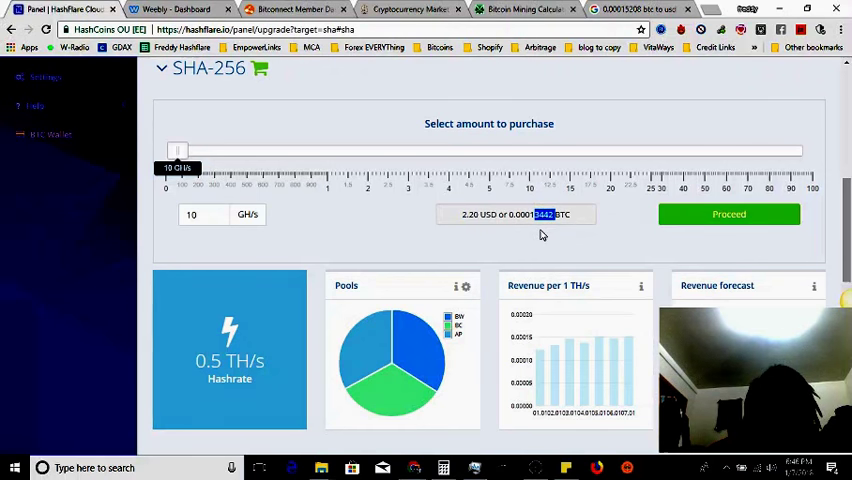
pyautogui.click(729, 214)
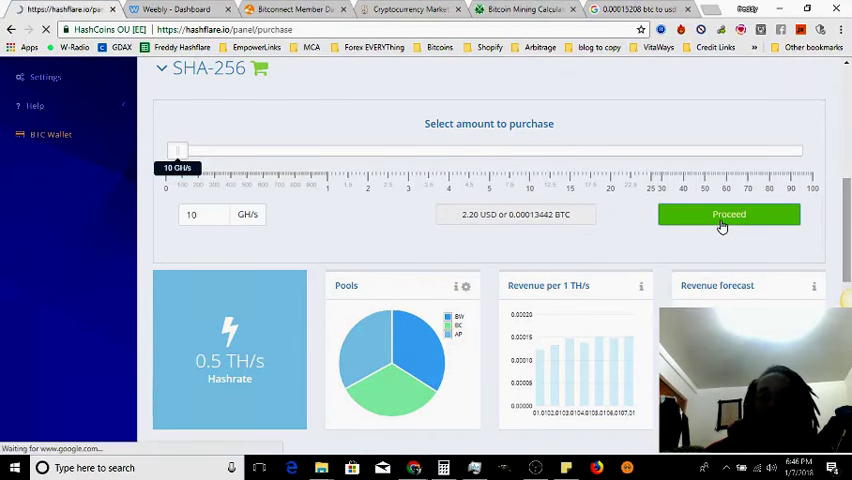
pyautogui.click(728, 214)
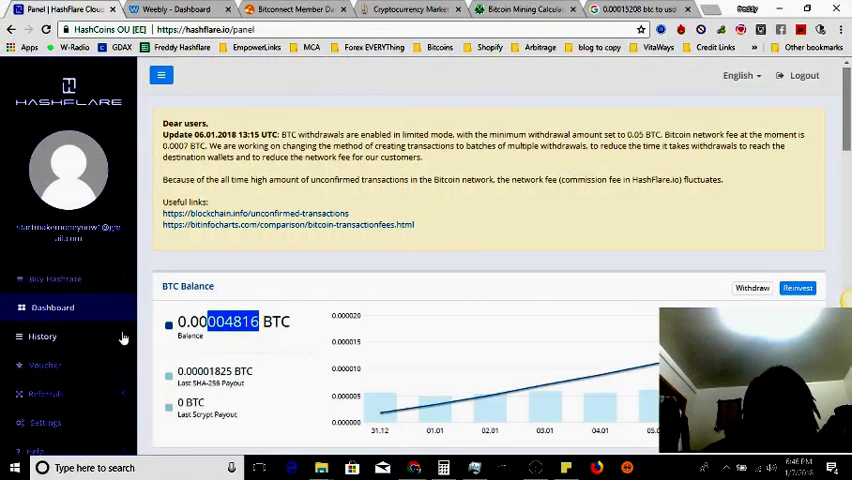
# Step: Return to the SHA-256 page and proceed with 30 GH/s to the $6.60 invoice
pyautogui.click(56, 278)
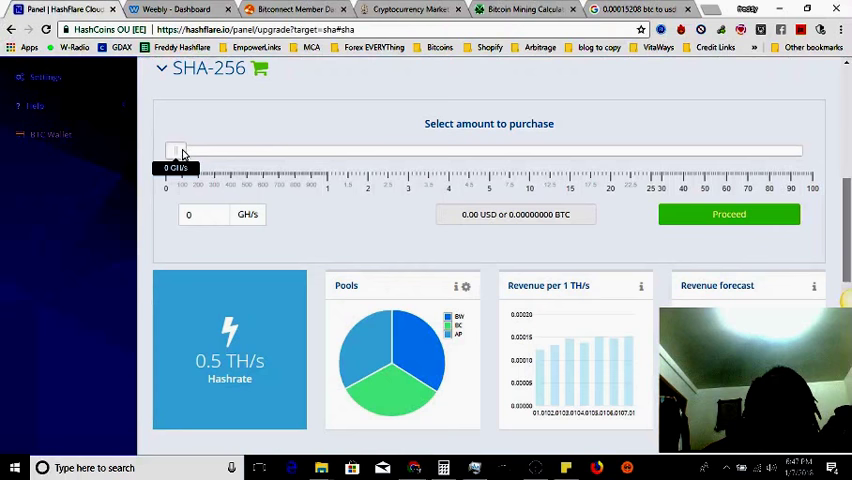
pyautogui.click(729, 214)
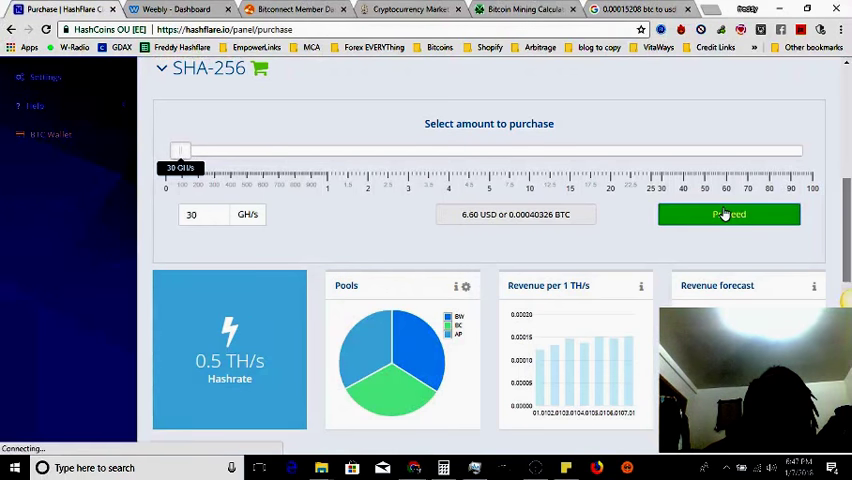
pyautogui.click(729, 214)
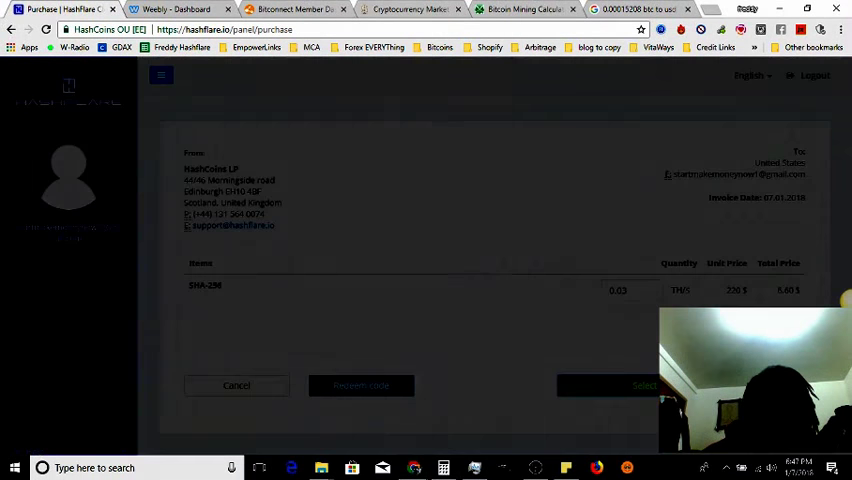
# Step: Review the $6.60 invoice's payment method choices, close them, and scroll the page
pyautogui.click(643, 385)
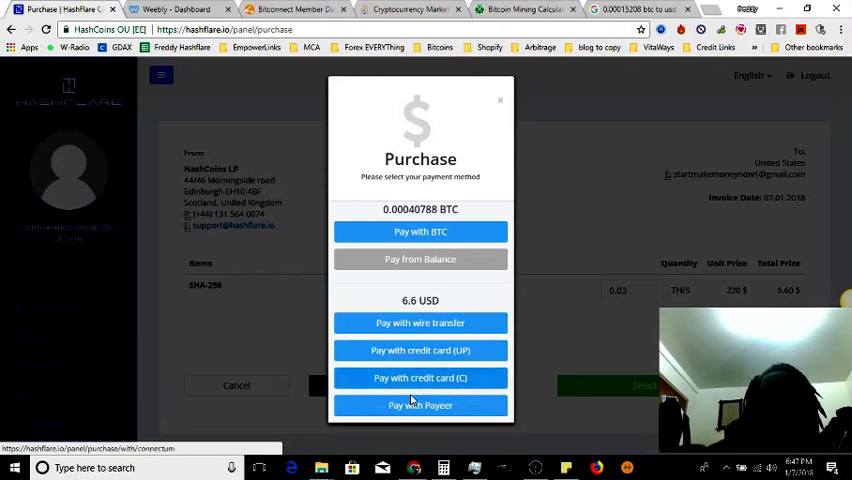
pyautogui.moveTo(470, 385)
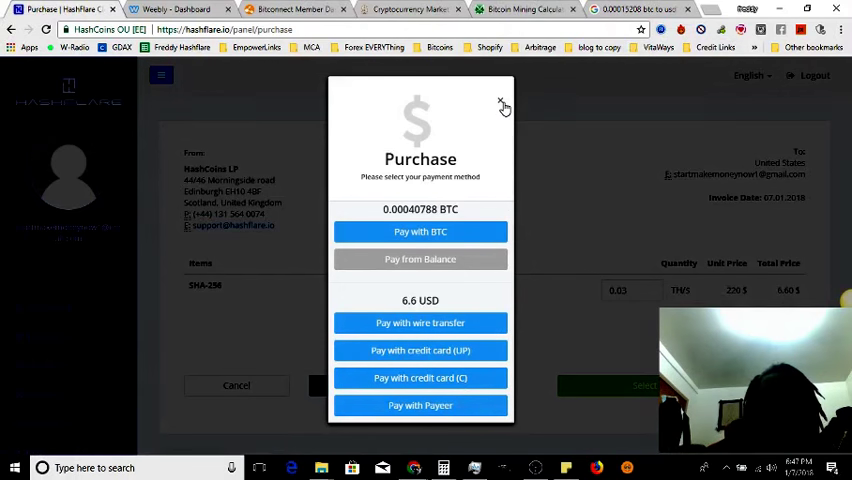
pyautogui.click(504, 105)
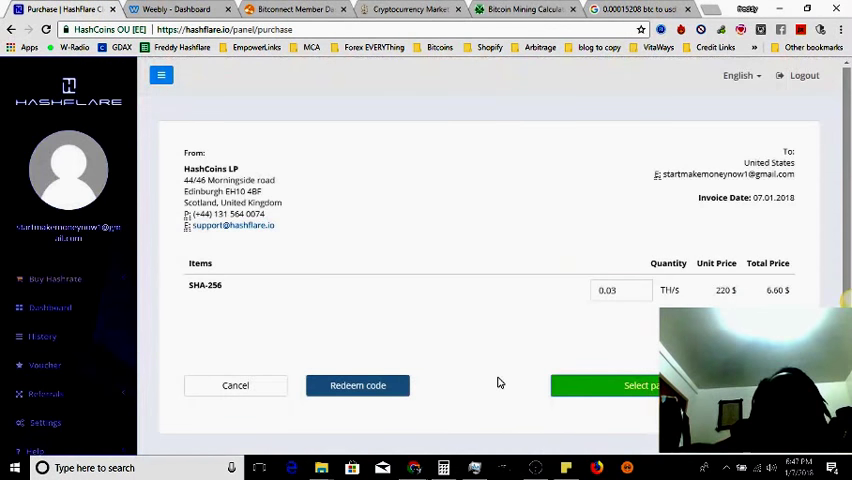
pyautogui.scroll(-3)
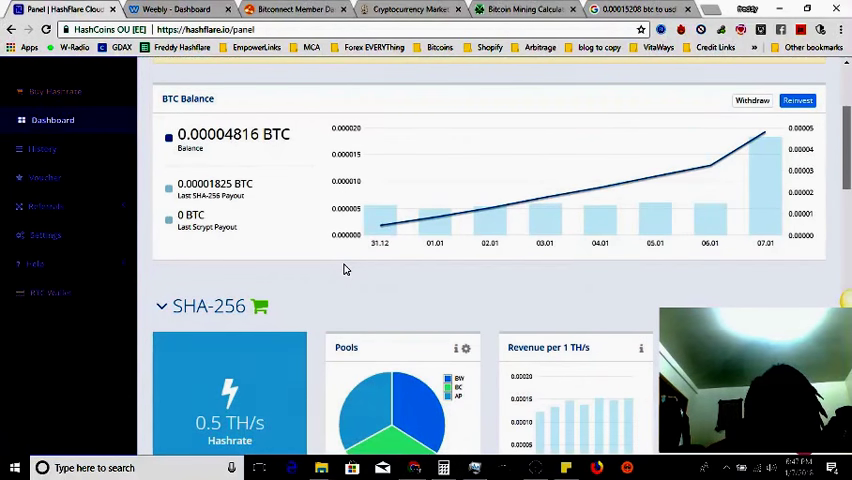
# Step: Scroll to the ~$0.30 daily SHA-256 revenue forecast, then return to CoinWarz
pyautogui.scroll(-3)
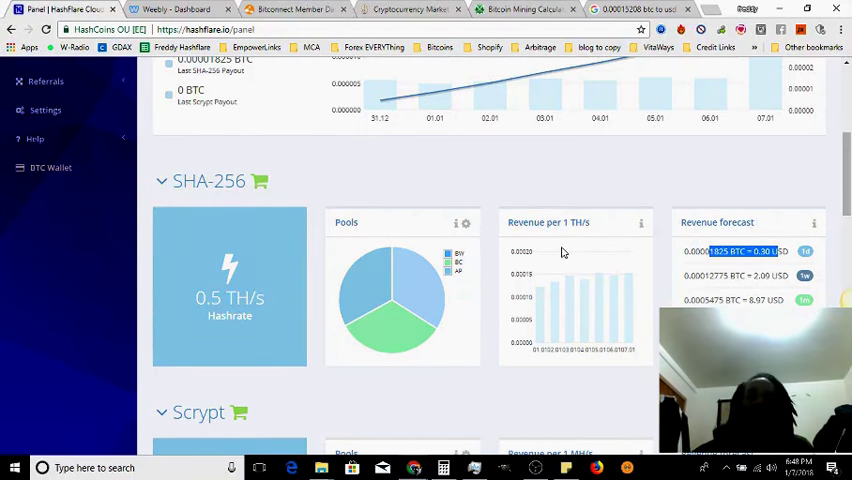
pyautogui.click(525, 9)
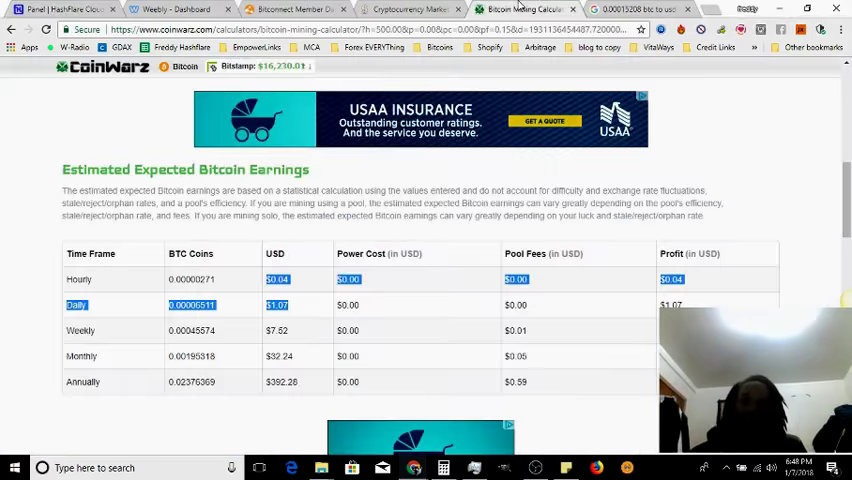
pyautogui.scroll(-3)
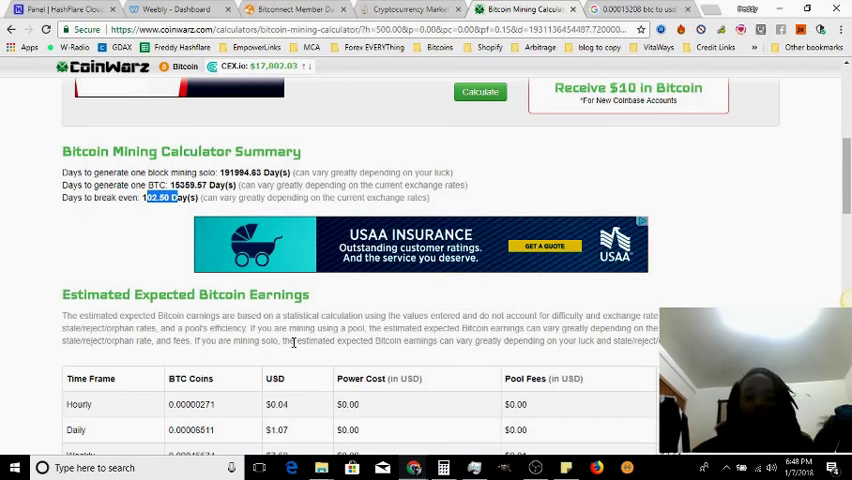
pyautogui.scroll(-3)
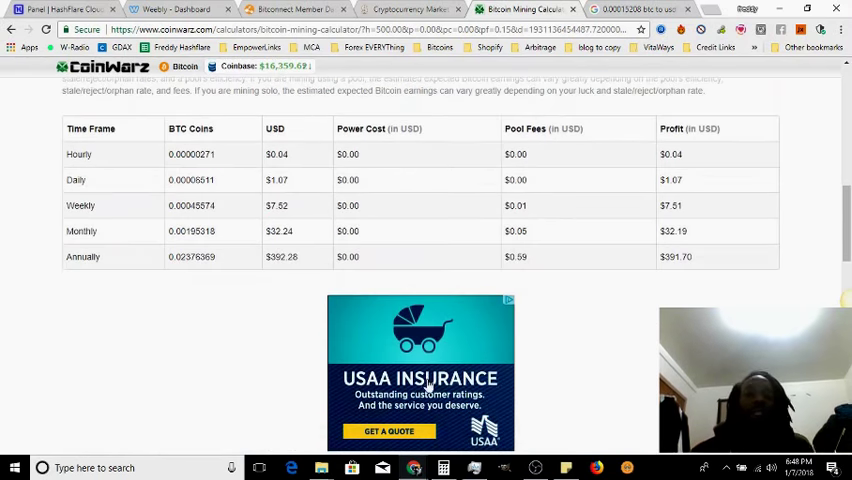
pyautogui.scroll(3)
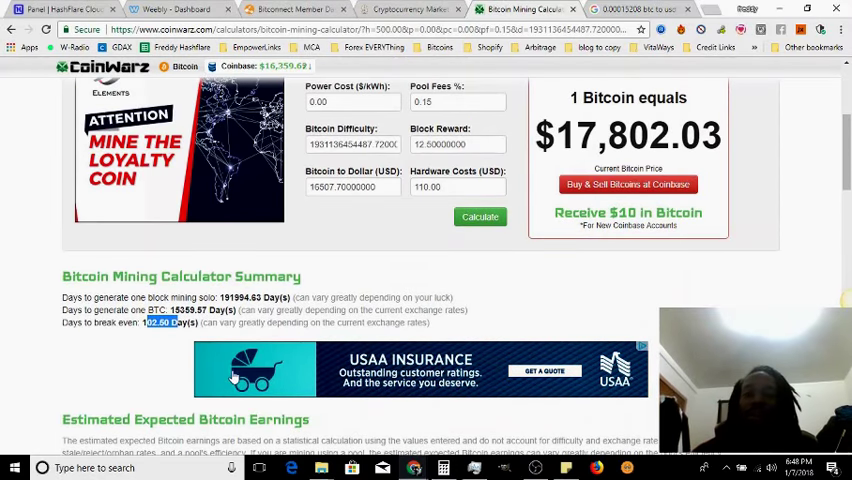
pyautogui.scroll(-3)
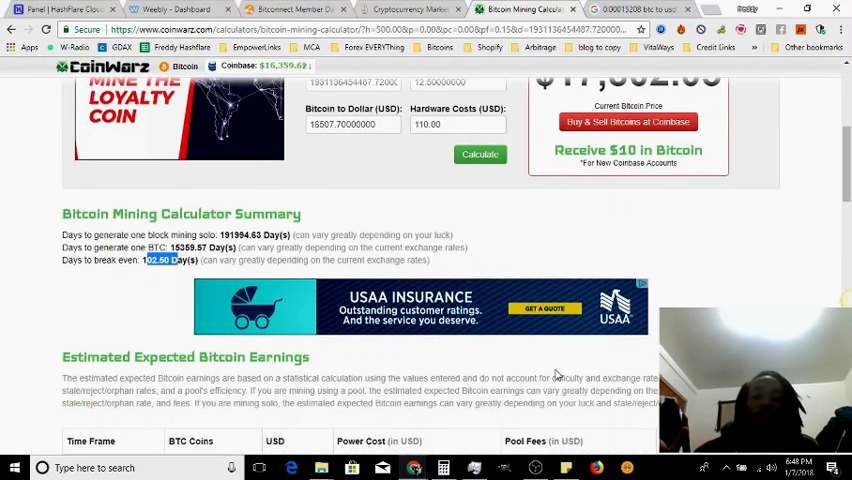